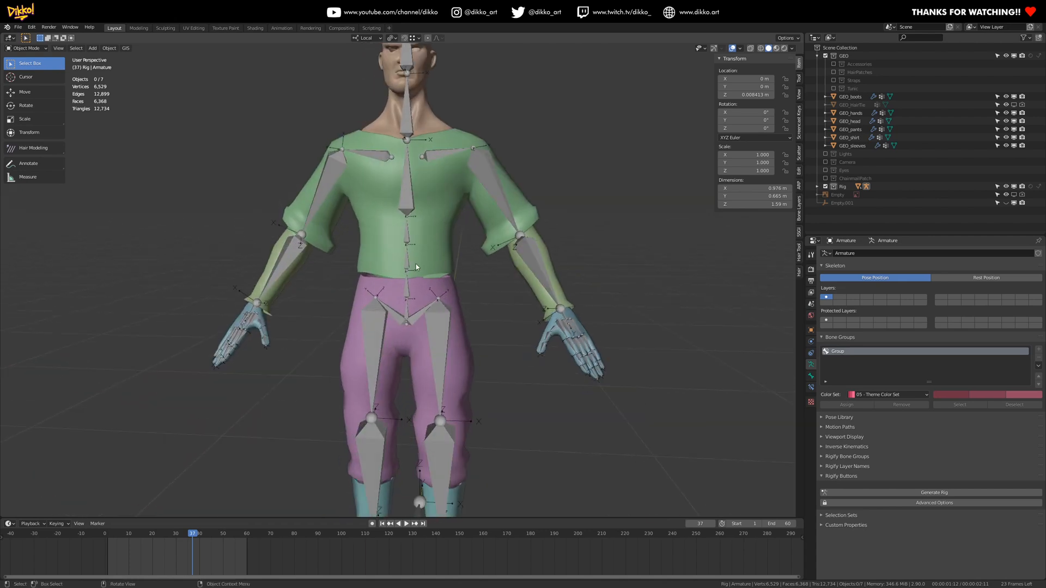
Switch the armature rig into Pose Mode.
{"action": "left_click", "coordinate": [26, 48]}
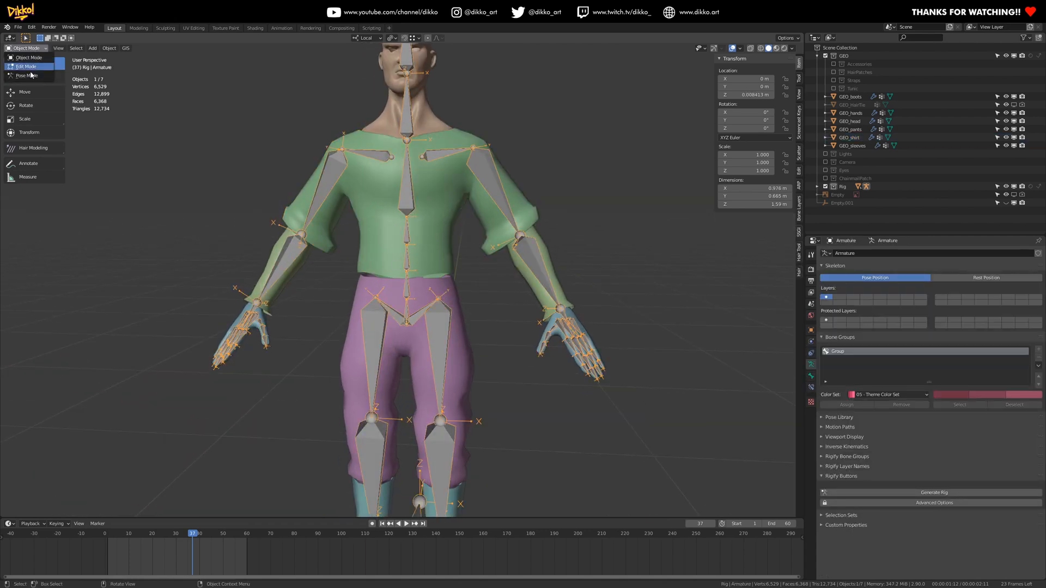
{"action": "left_click", "coordinate": [28, 76]}
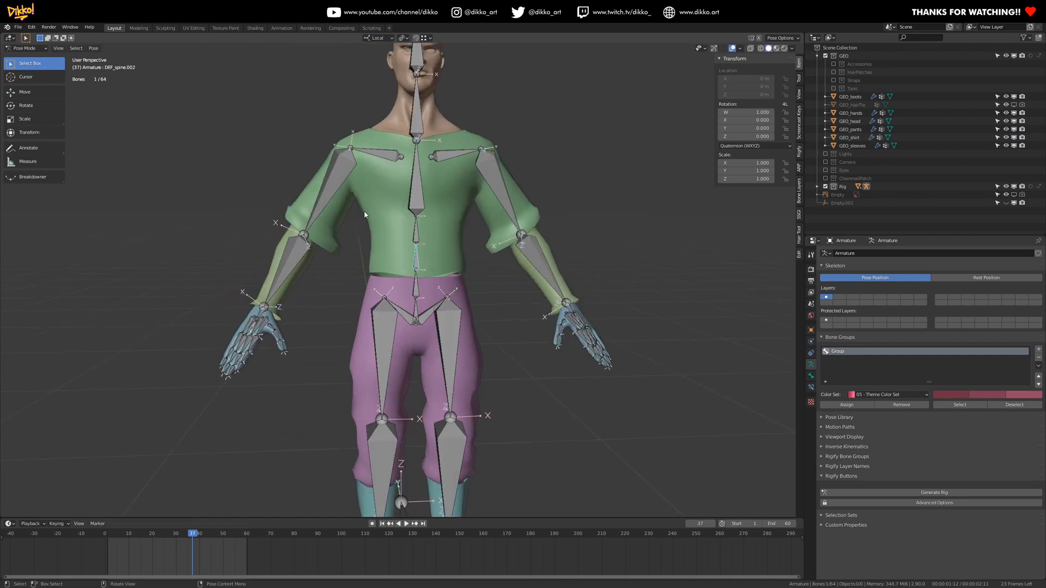
{"action": "scroll", "scroll_direction": "down", "scroll_amount": 3}
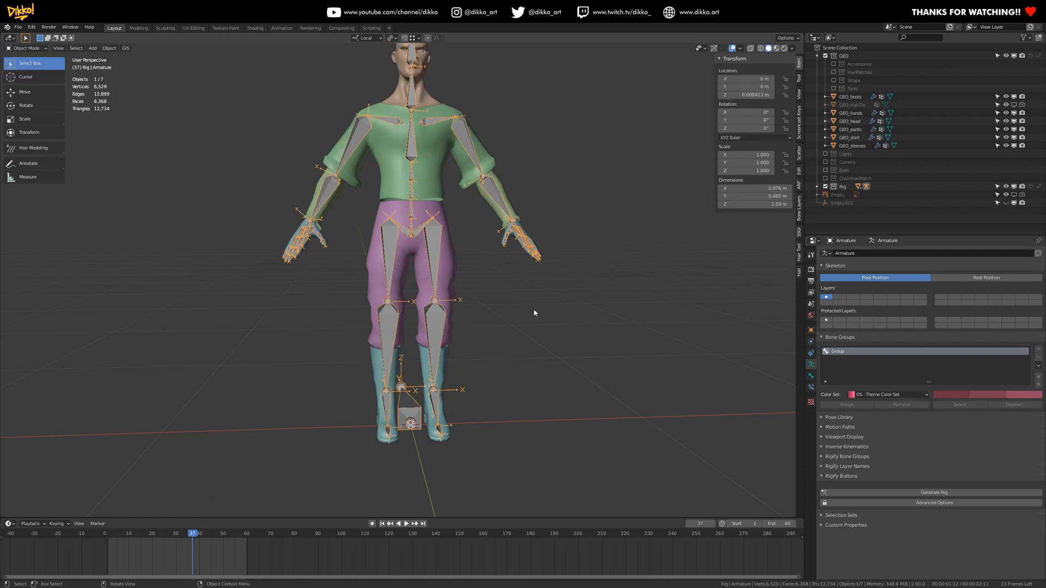
{"action": "mouse_move", "coordinate": [439, 98]}
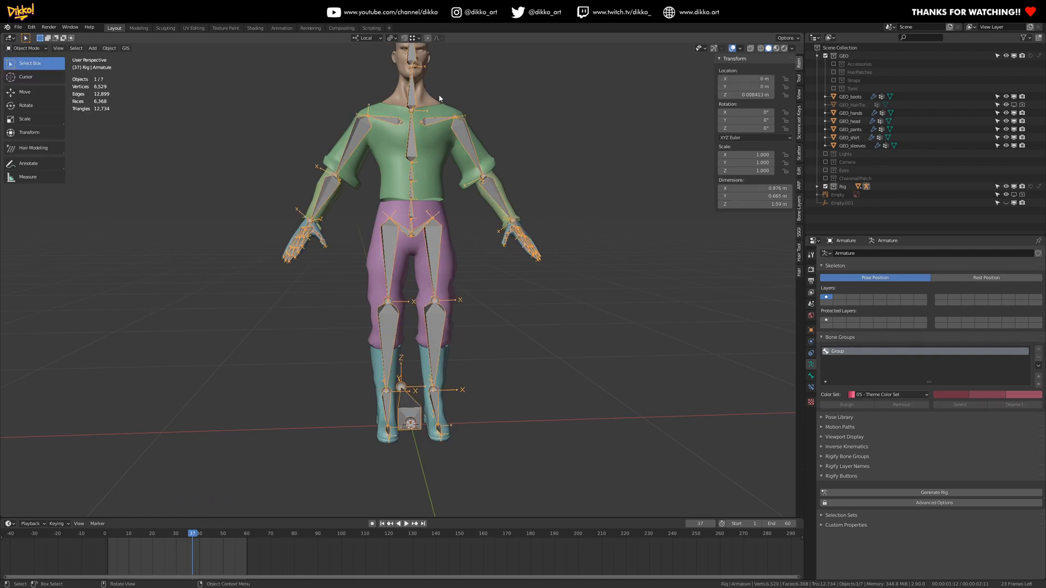
{"action": "mouse_move", "coordinate": [431, 375]}
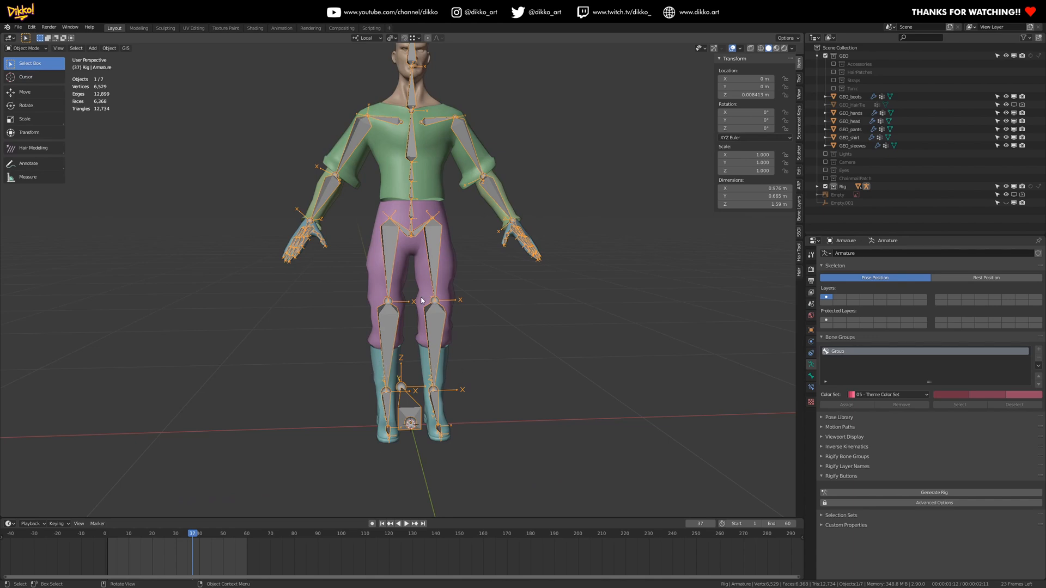
{"action": "mouse_move", "coordinate": [402, 338]}
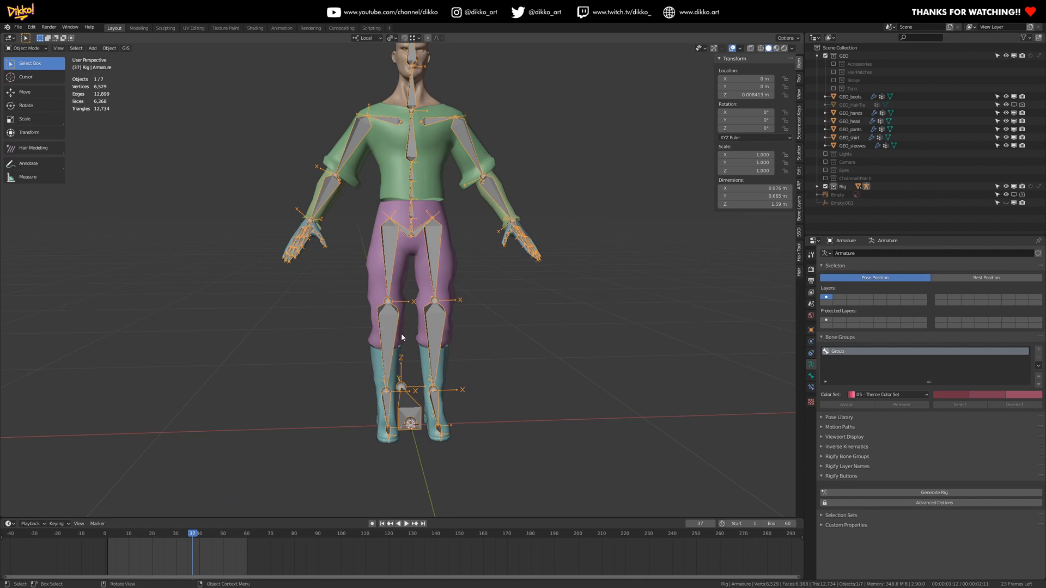
Select all mesh objects by type and remove the copy's Armature modifier.
{"action": "left_click", "coordinate": [309, 327]}
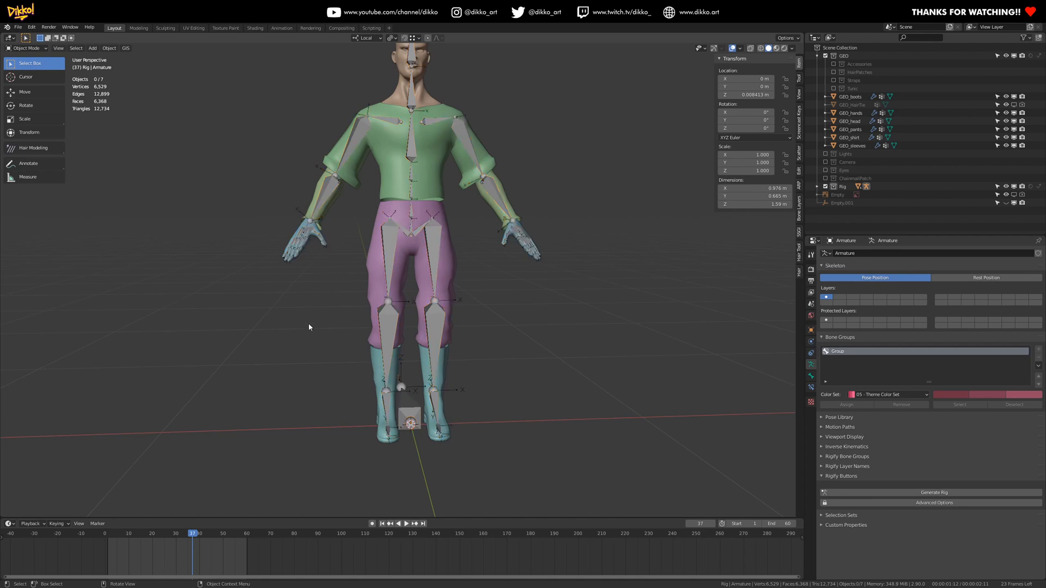
{"action": "left_click", "coordinate": [75, 48]}
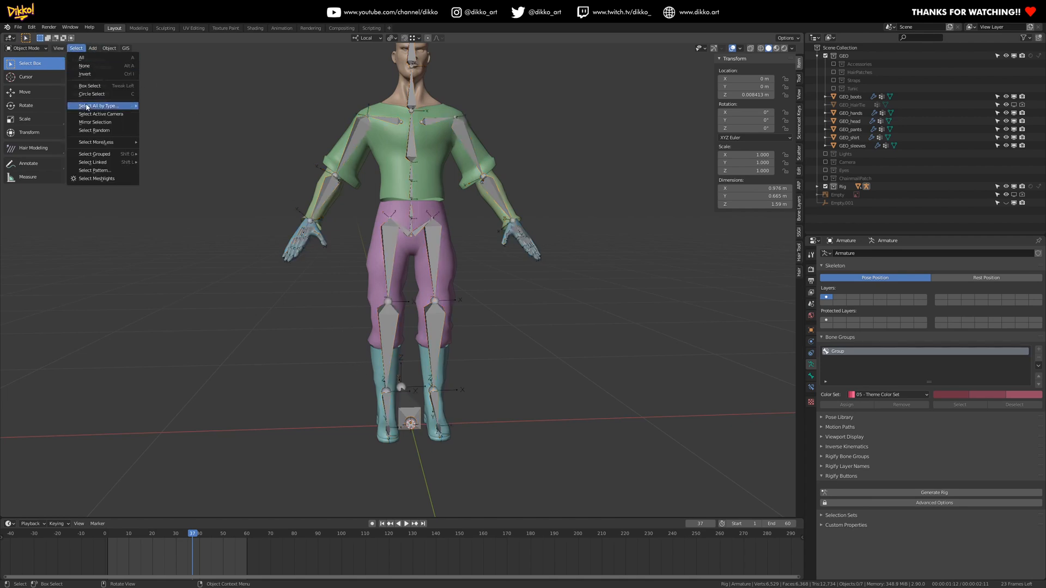
{"action": "left_click", "coordinate": [98, 105]}
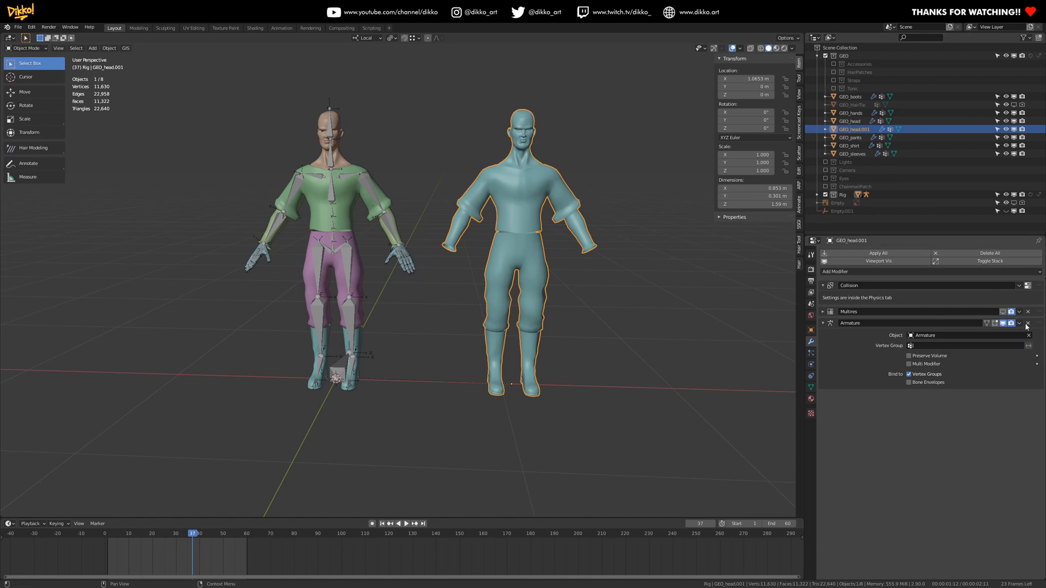
{"action": "left_click", "coordinate": [1028, 323]}
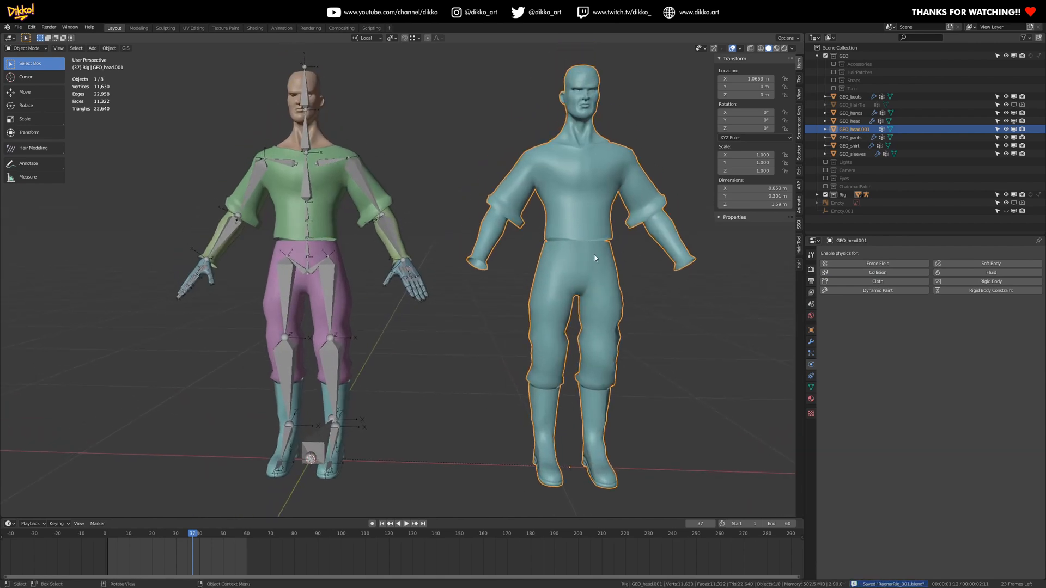
Fill the proxy mesh's open holes from the Face menu and return to Object Mode.
{"action": "right_click", "coordinate": [580, 258]}
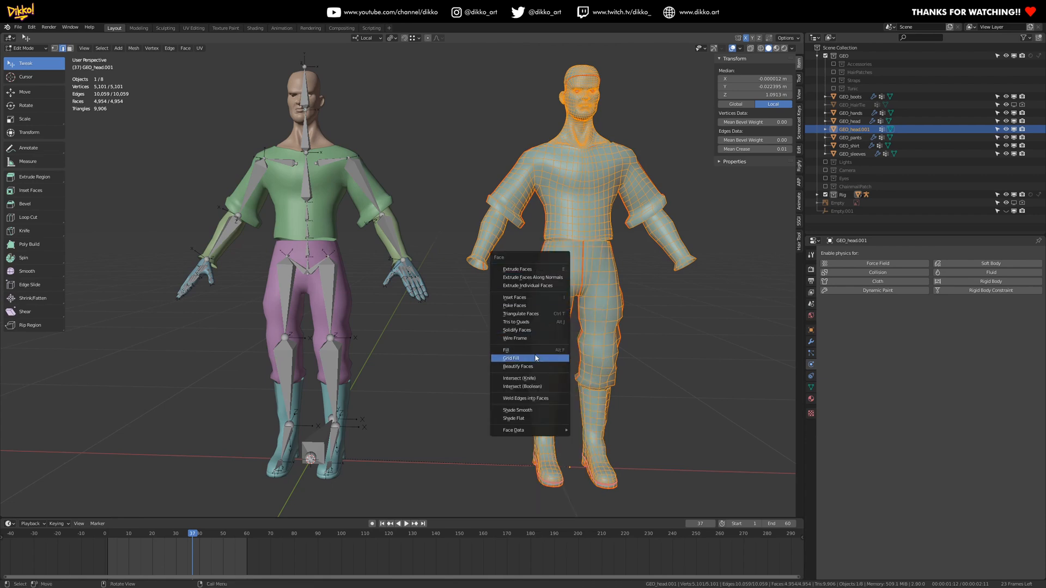
{"action": "left_click", "coordinate": [506, 350]}
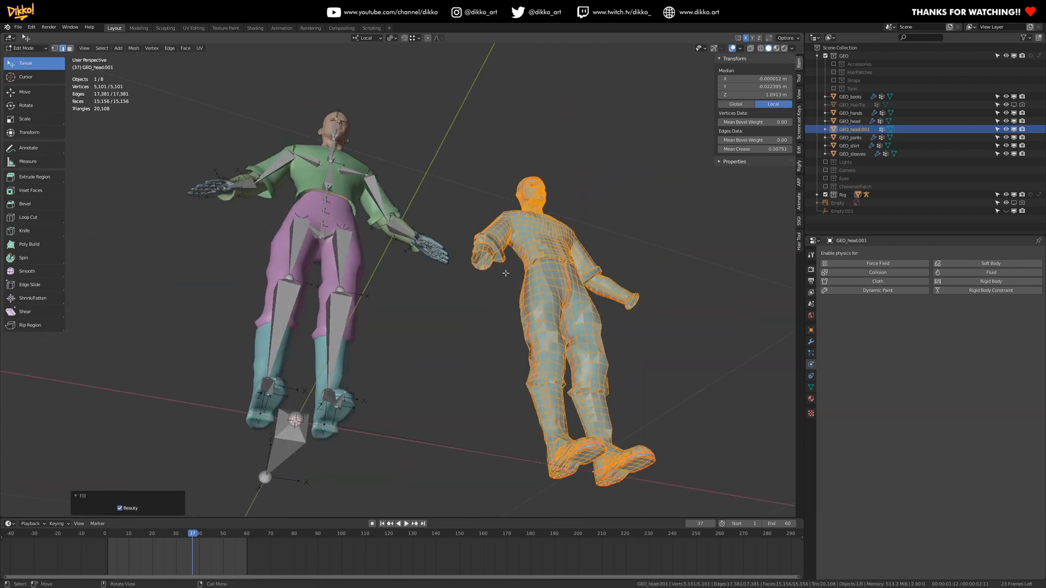
{"action": "key", "text": "Tab"}
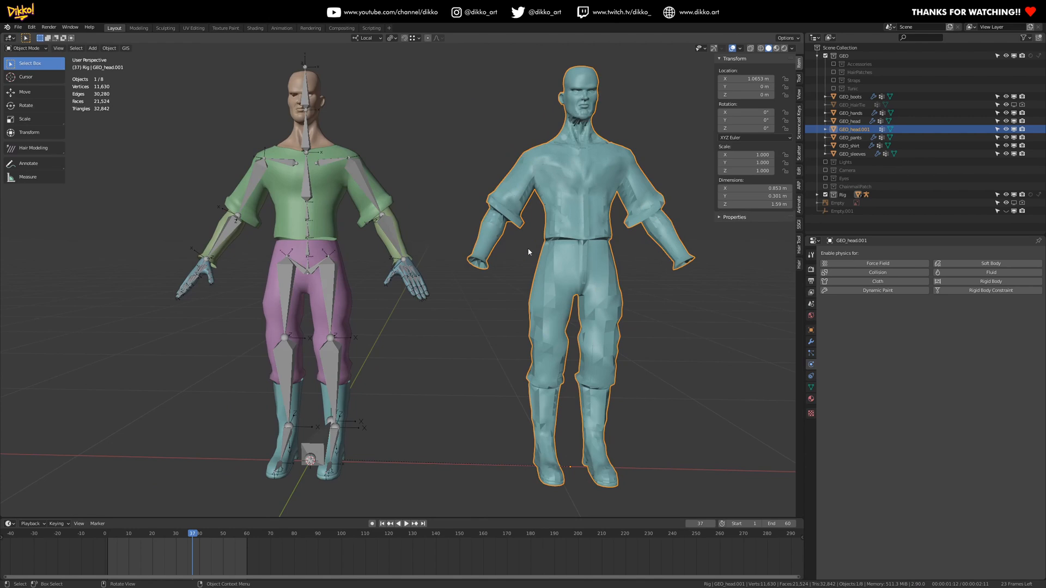
{"action": "left_click_drag", "start_coordinate": [527, 254], "coordinate": [440, 261]}
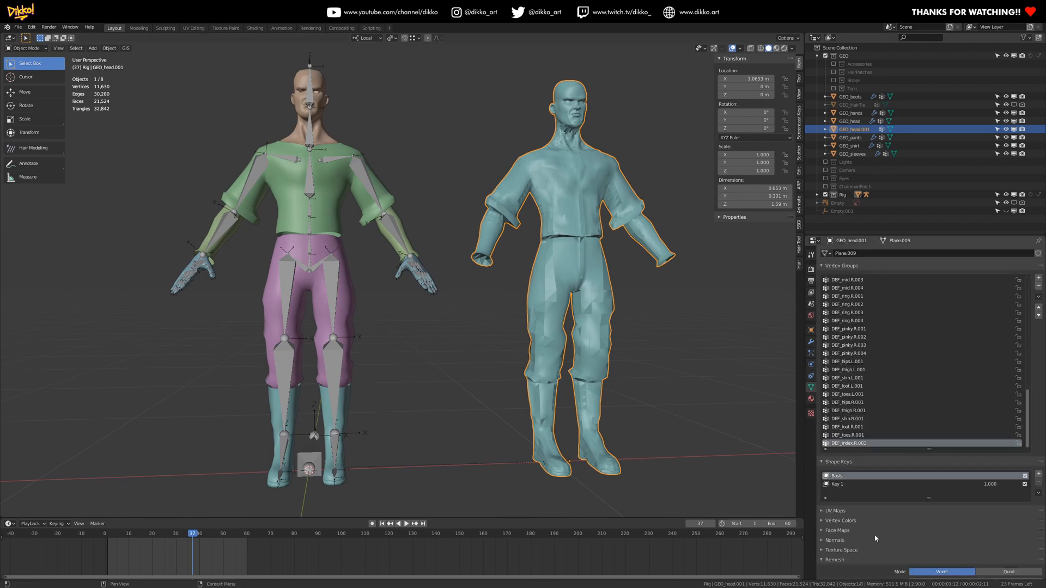
Voxel-remesh the merged copy with a 0.01 m voxel size.
{"action": "left_click", "coordinate": [835, 560]}
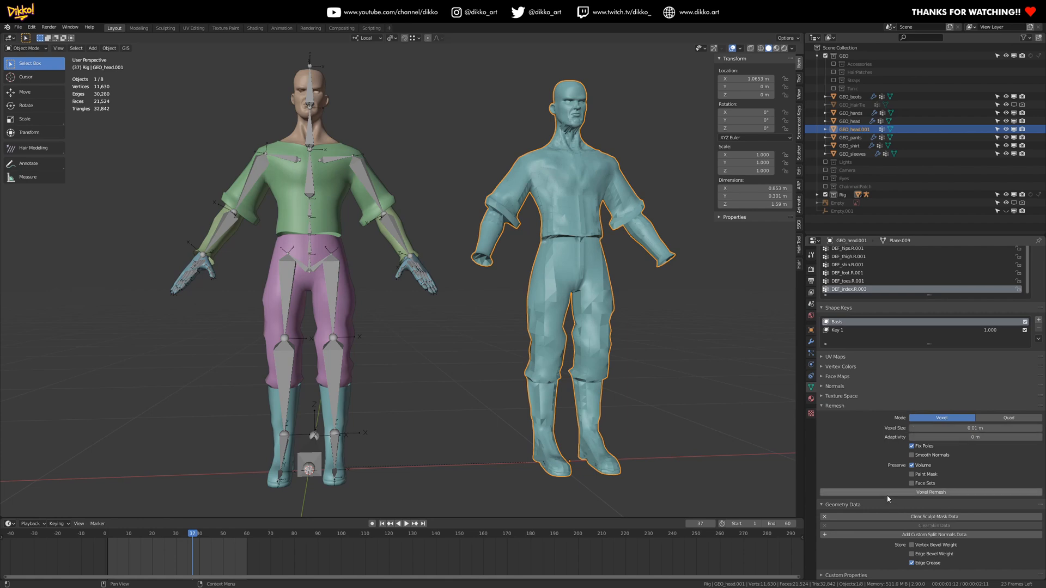
{"action": "left_click", "coordinate": [930, 492]}
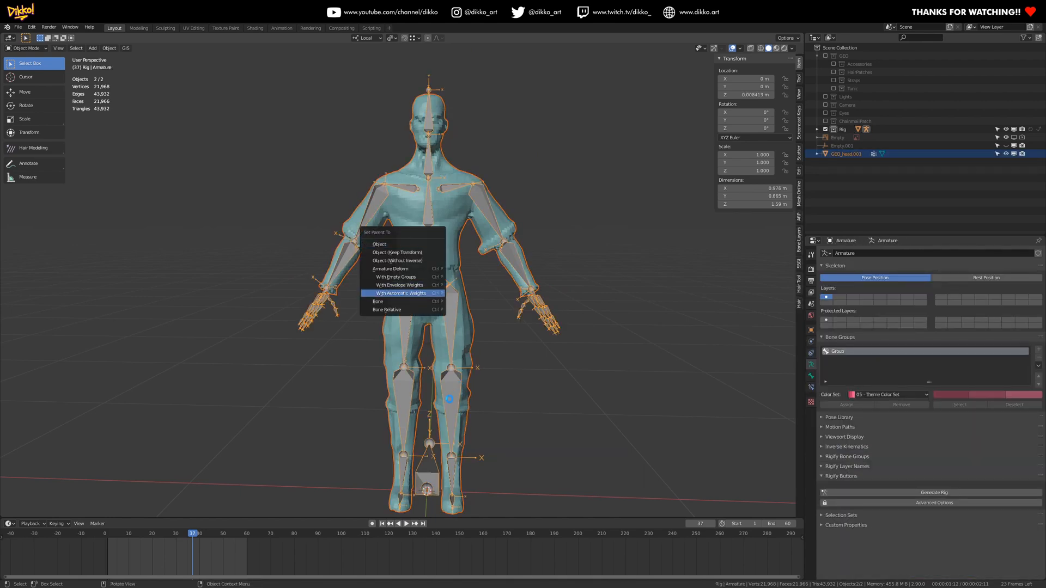
Parent the proxy to the rig With Automatic Weights and test bones in Pose Mode.
{"action": "left_click", "coordinate": [401, 294]}
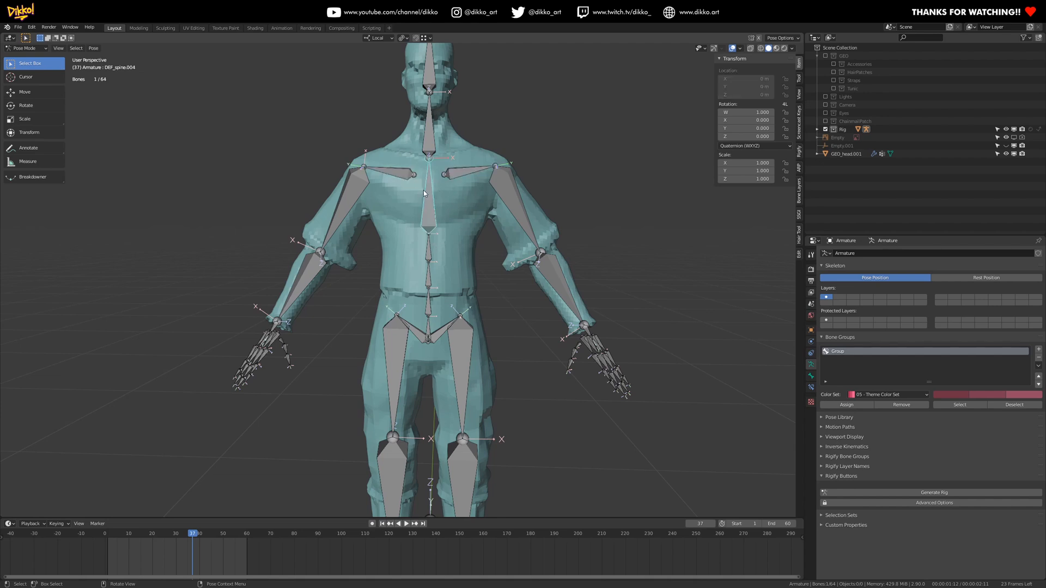
{"action": "mouse_move", "coordinate": [482, 224]}
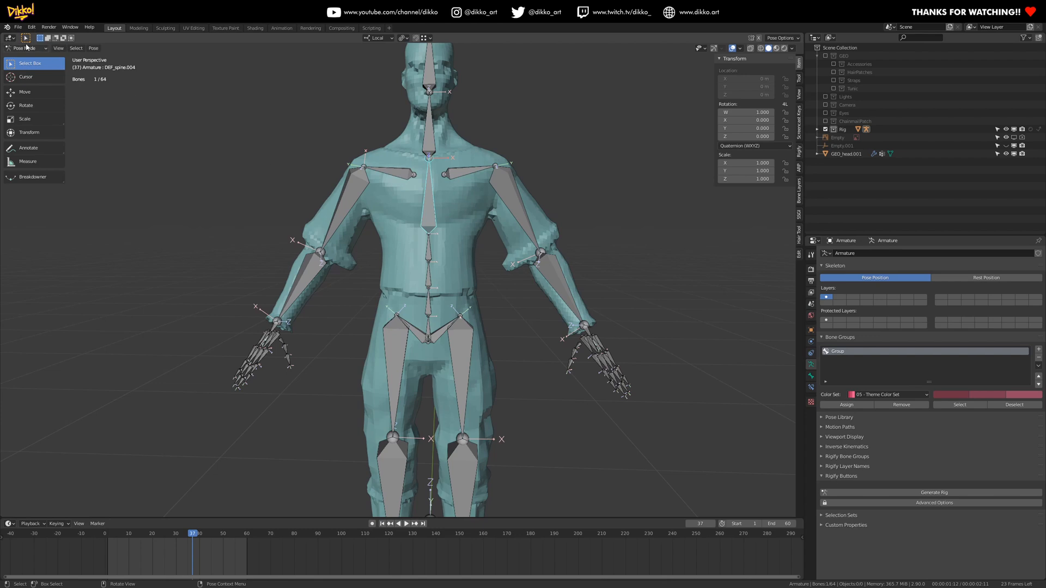
{"action": "left_click", "coordinate": [456, 174]}
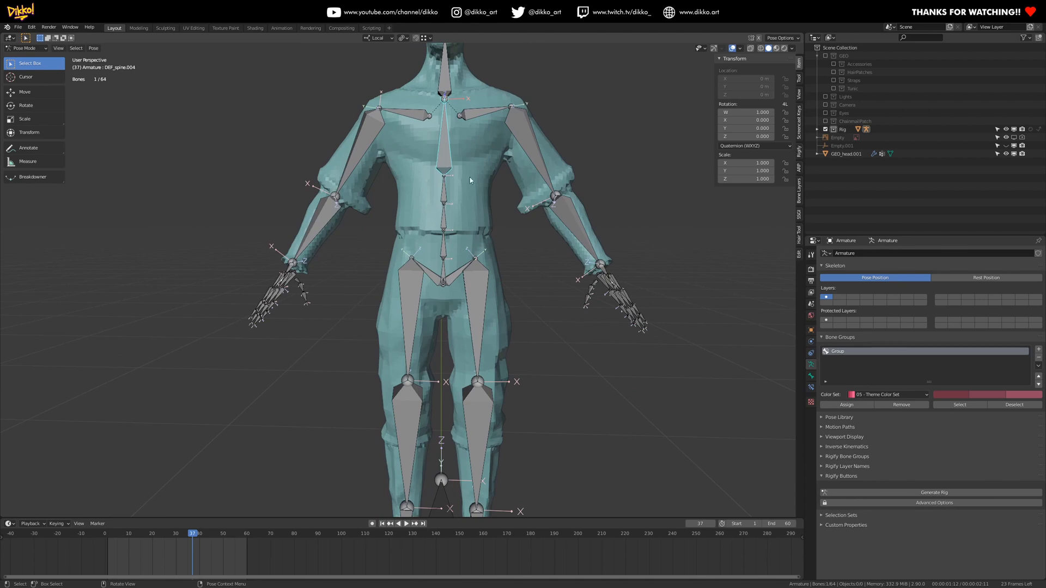
{"action": "left_click", "coordinate": [26, 48]}
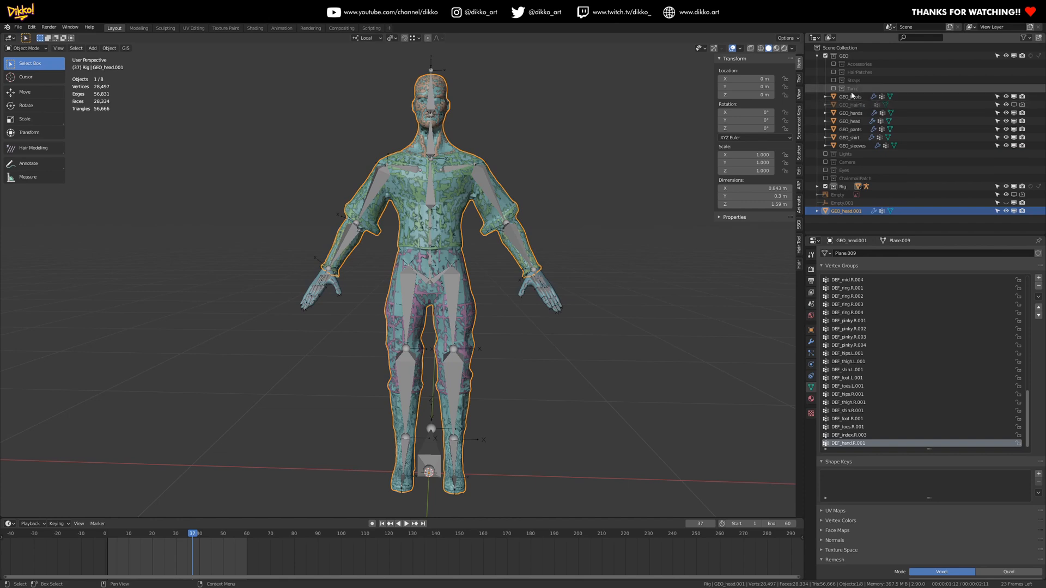
Unhide the GEO collection, hide GEO_head.001 and select GEO_shirt in the Outliner.
{"action": "left_click", "coordinate": [847, 96]}
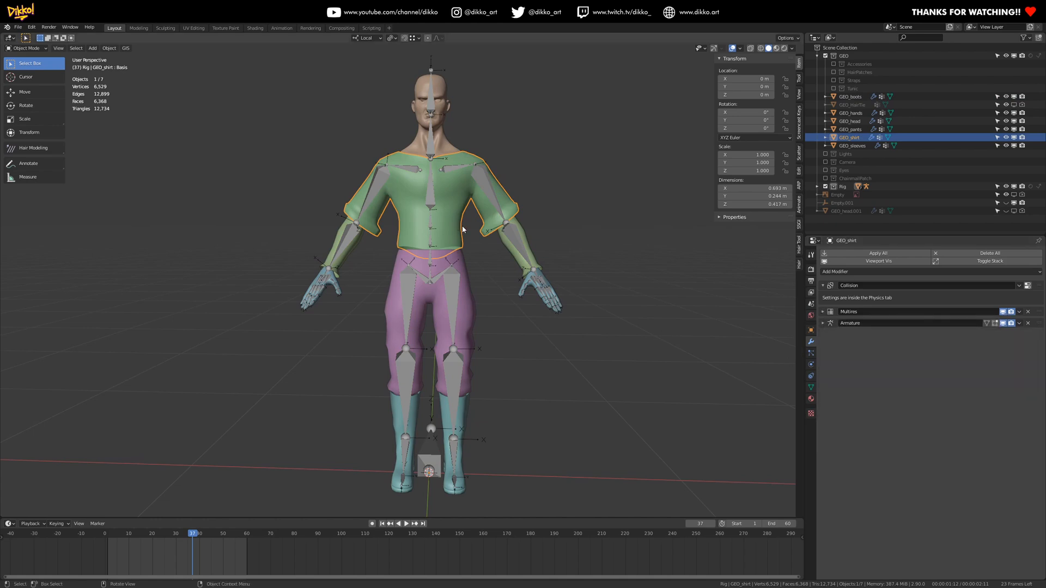
Add a Data Transfer modifier to the shirt and move it above Armature.
{"action": "left_click", "coordinate": [835, 271]}
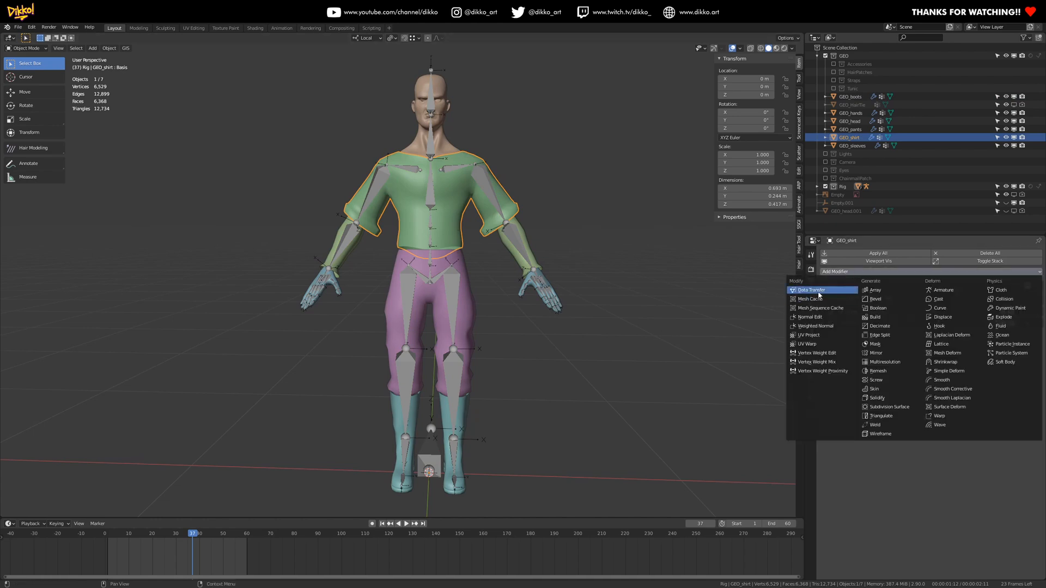
{"action": "left_click", "coordinate": [809, 289]}
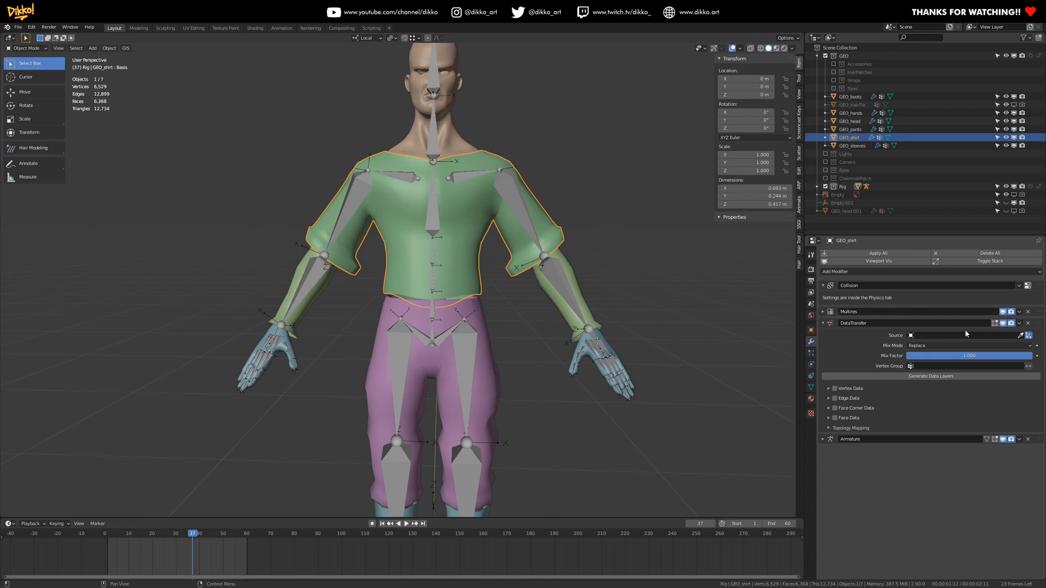
{"action": "mouse_move", "coordinate": [975, 333]}
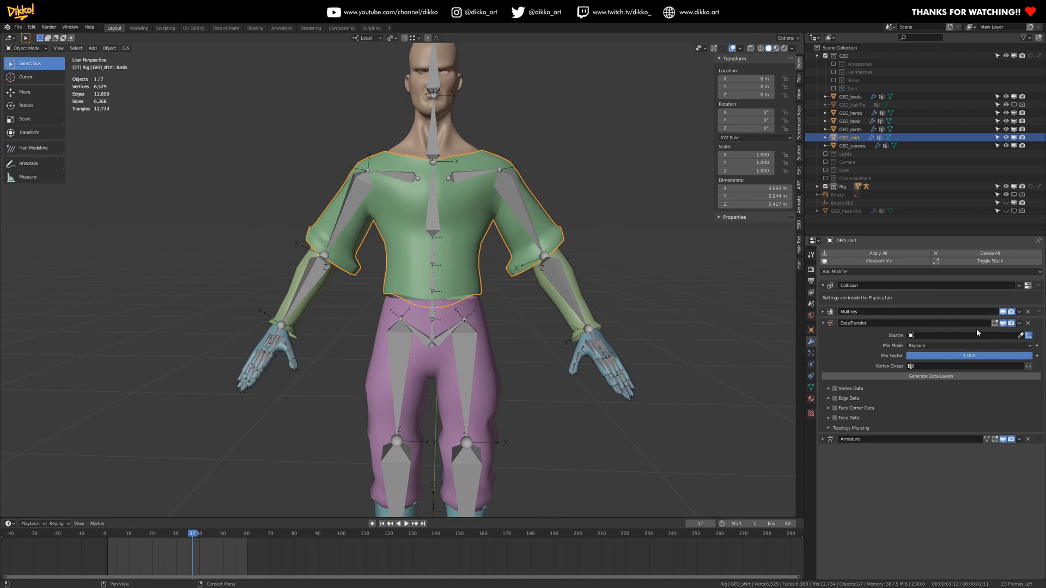
{"action": "left_click", "coordinate": [847, 211]}
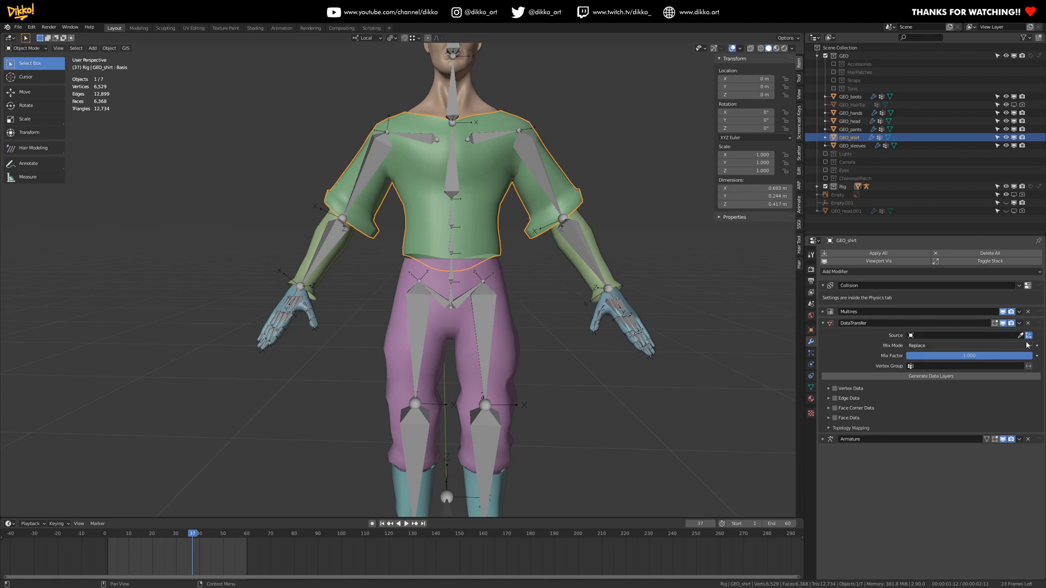
Source GEO_head.001 and transfer vertex groups using Nearest Vertex mapping.
{"action": "left_click", "coordinate": [847, 211]}
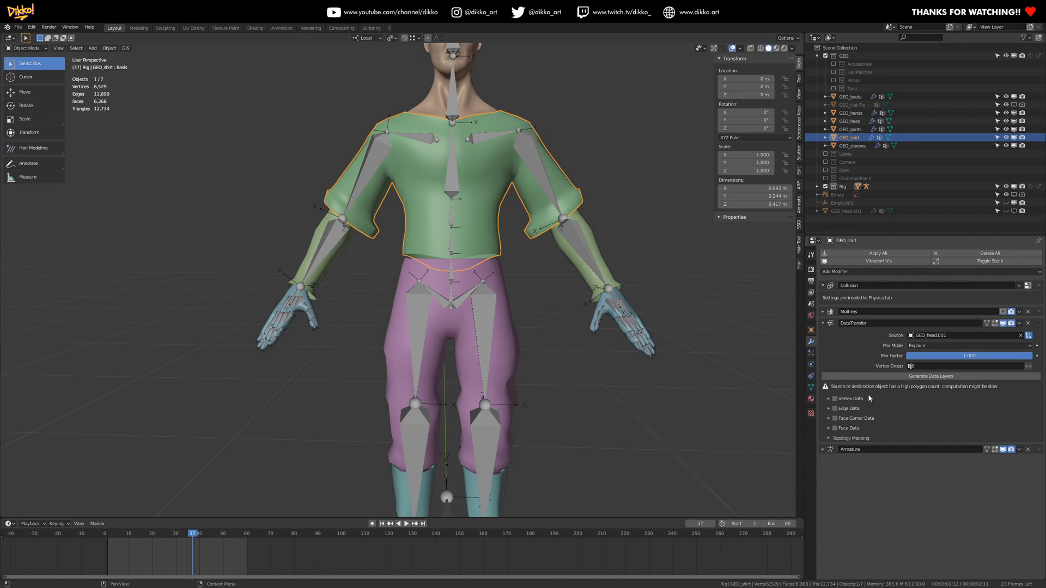
{"action": "left_click", "coordinate": [834, 398]}
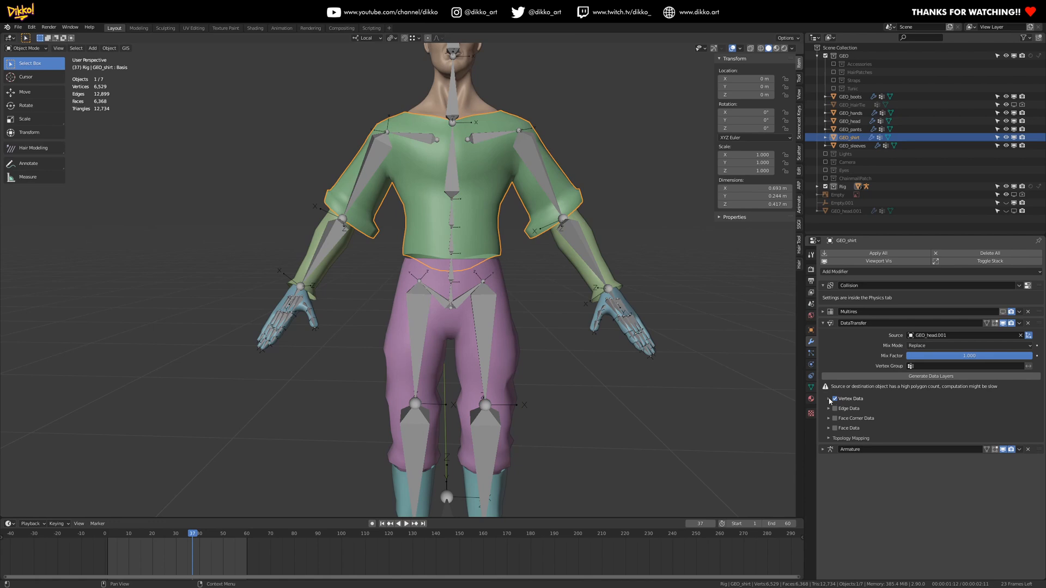
{"action": "left_click", "coordinate": [834, 398]}
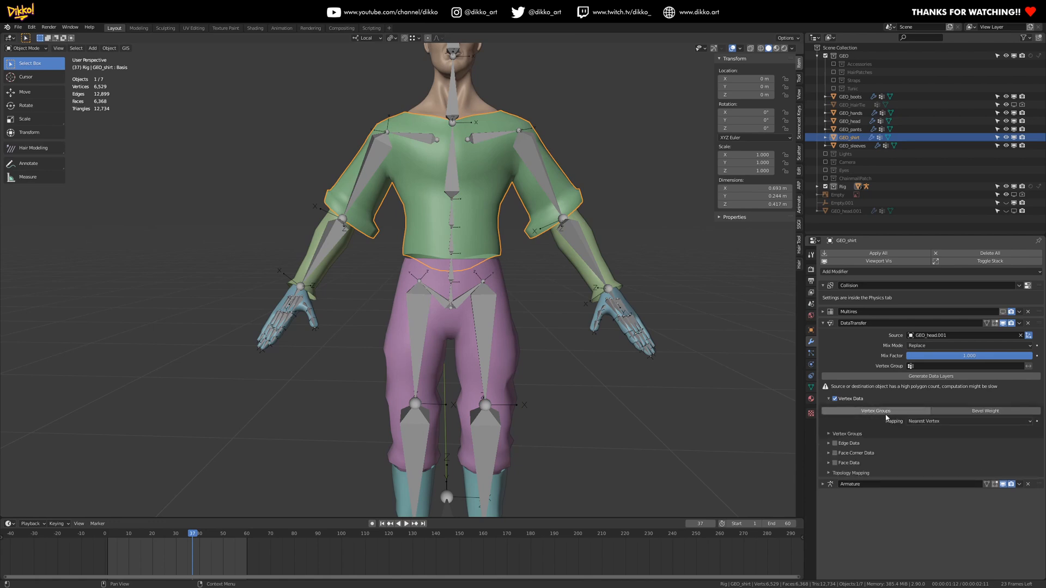
{"action": "left_click", "coordinate": [875, 410]}
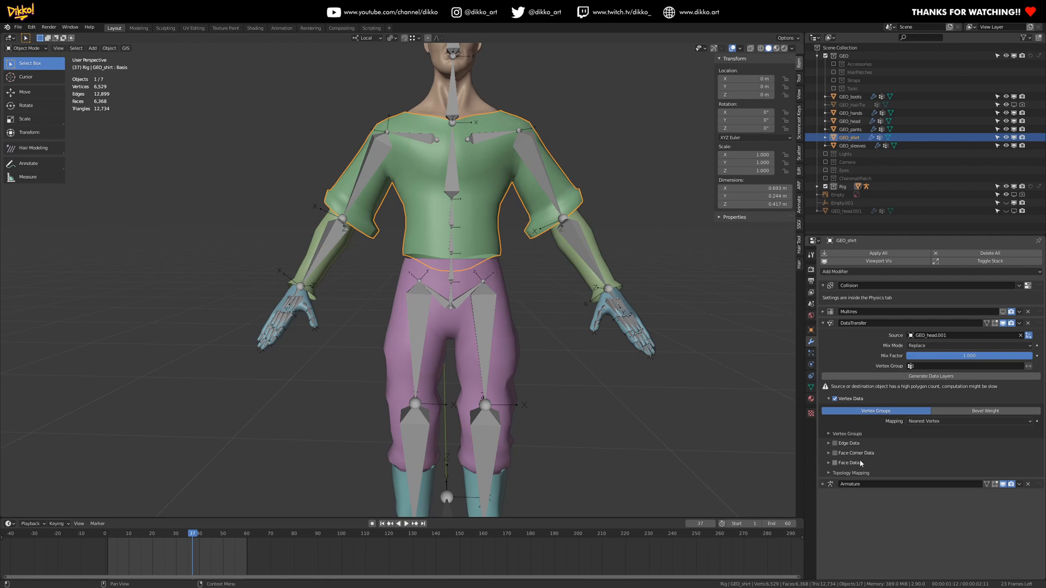
{"action": "left_click", "coordinate": [967, 422]}
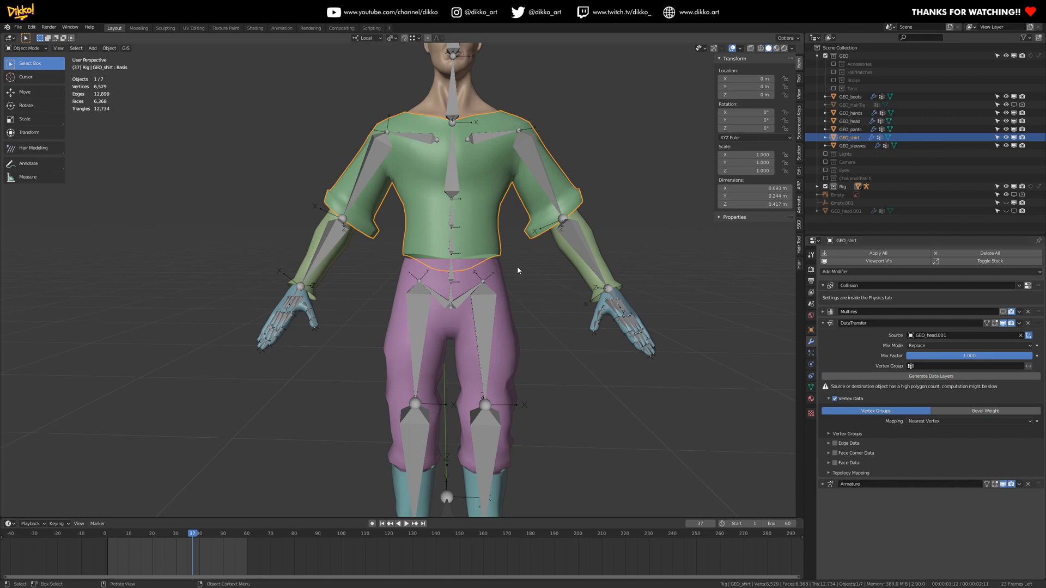
{"action": "mouse_move", "coordinate": [495, 189]}
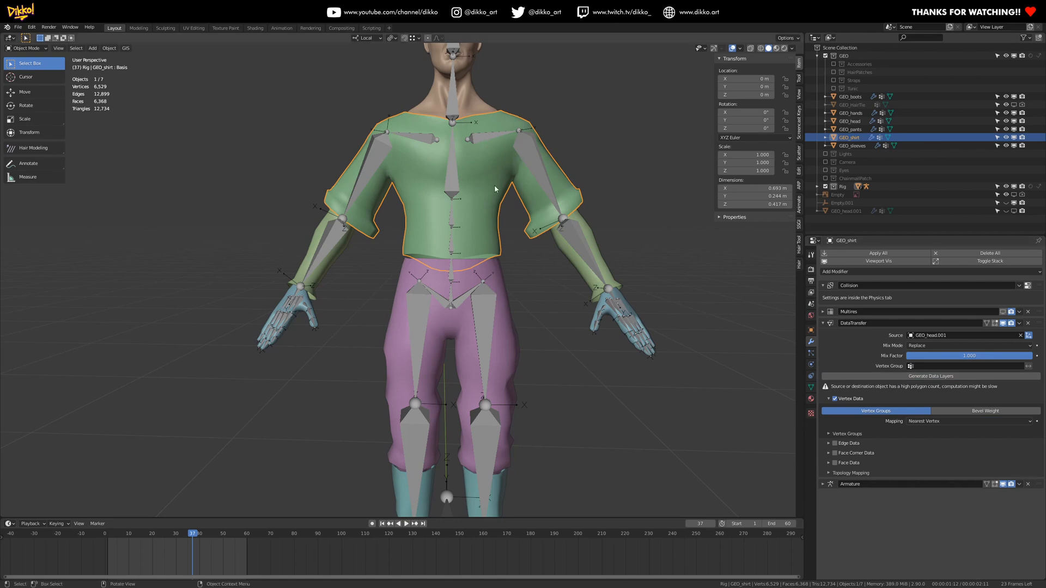
{"action": "mouse_move", "coordinate": [510, 206]}
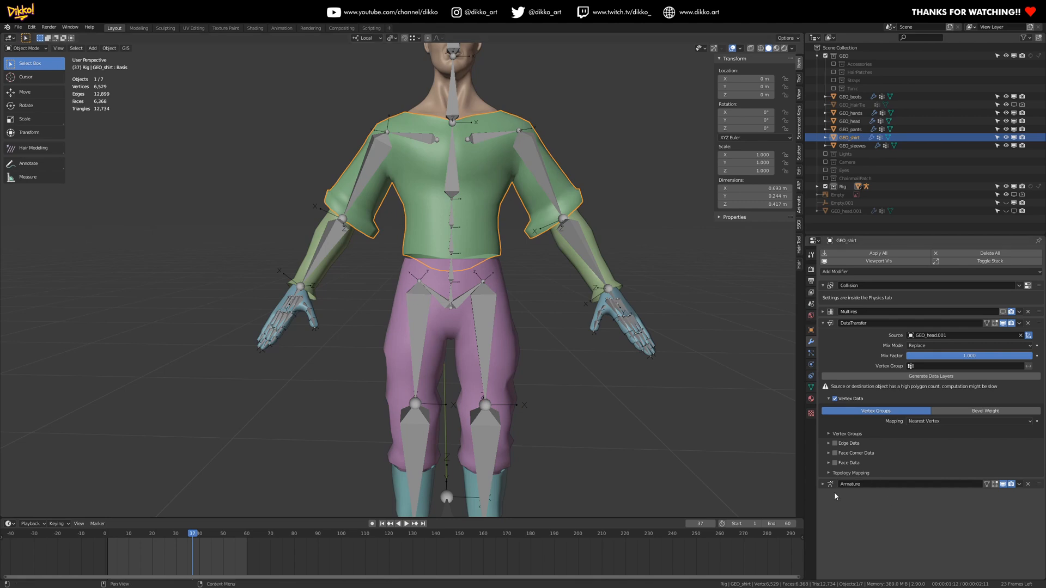
{"action": "left_click", "coordinate": [829, 473]}
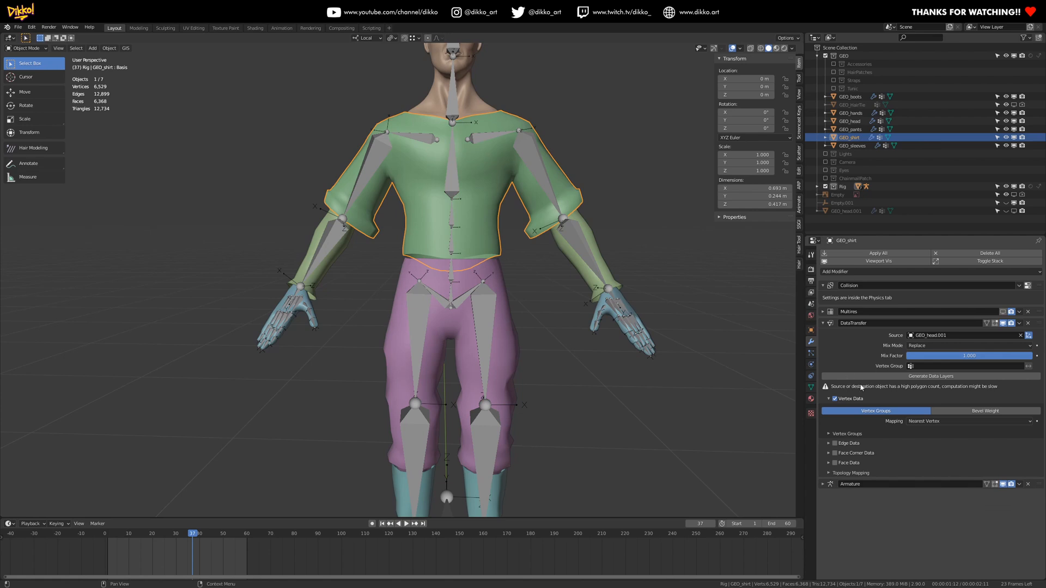
{"action": "mouse_move", "coordinate": [640, 301]}
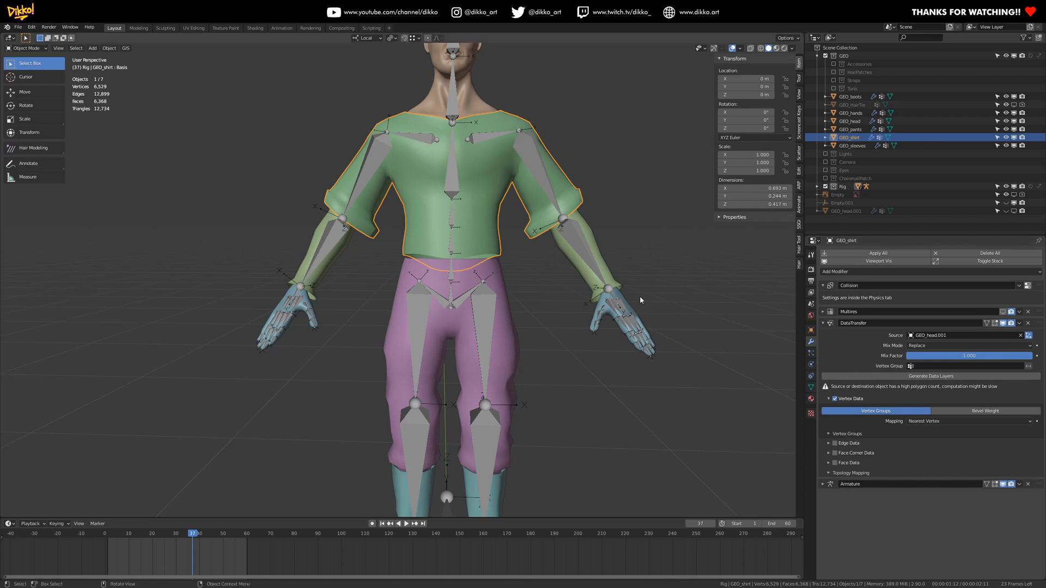
{"action": "mouse_move", "coordinate": [517, 280]}
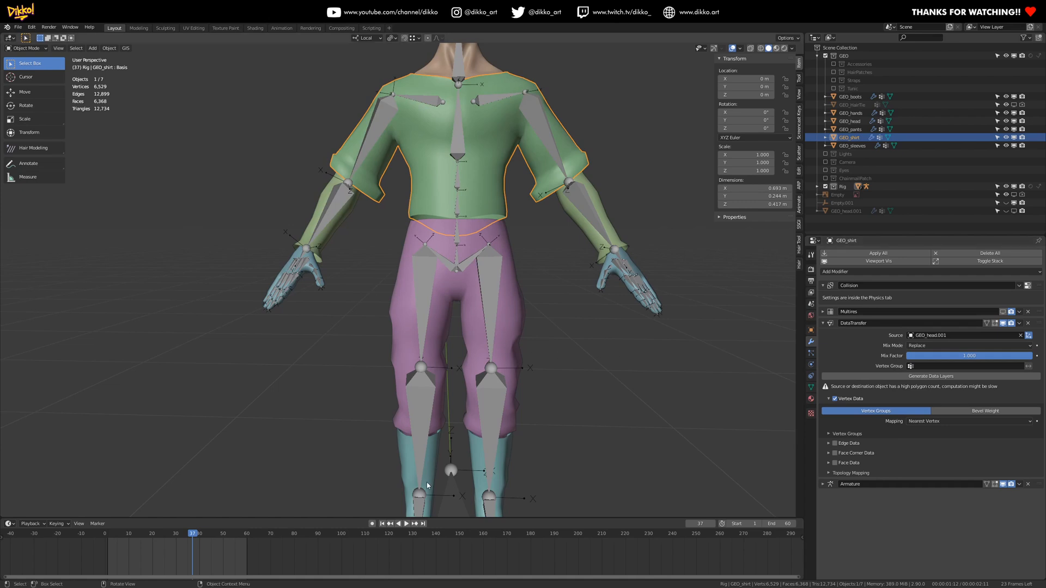
Search 'copy' in Preferences Add-ons to confirm Copy Attributes Menu is enabled.
{"action": "left_click", "coordinate": [18, 27]}
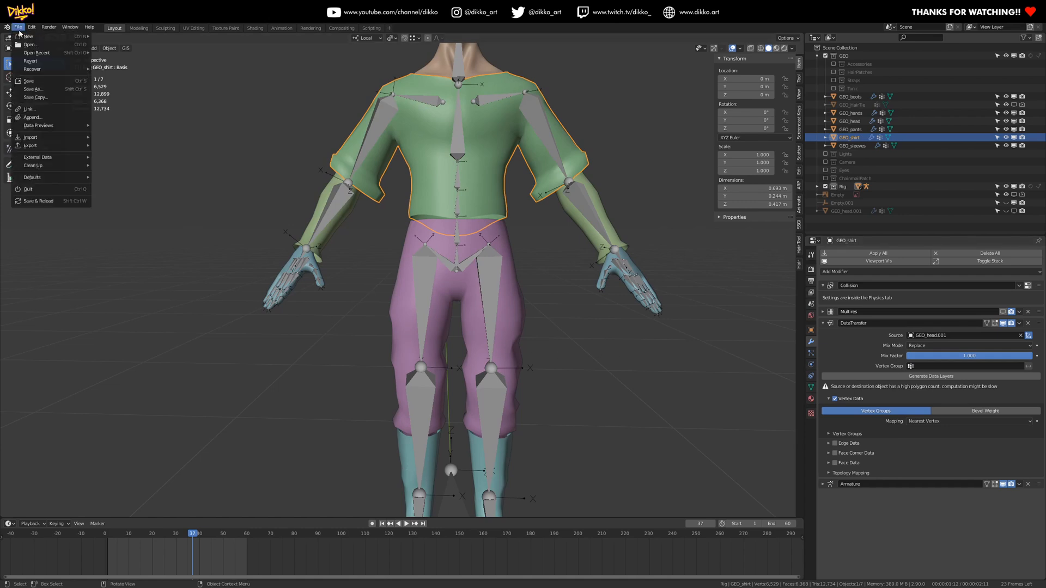
{"action": "left_click", "coordinate": [30, 27]}
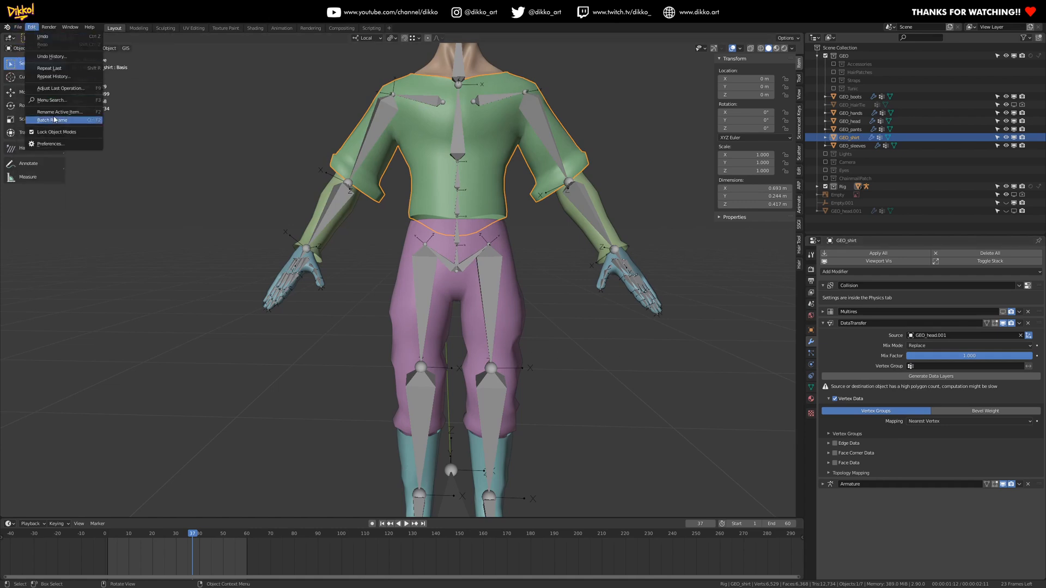
{"action": "left_click", "coordinate": [51, 143]}
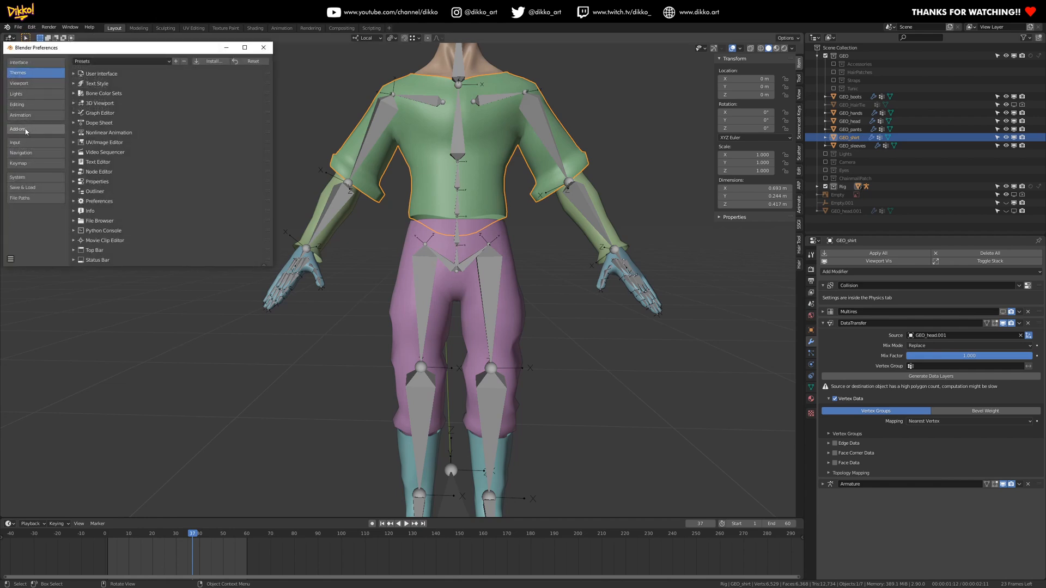
{"action": "left_click", "coordinate": [18, 128]}
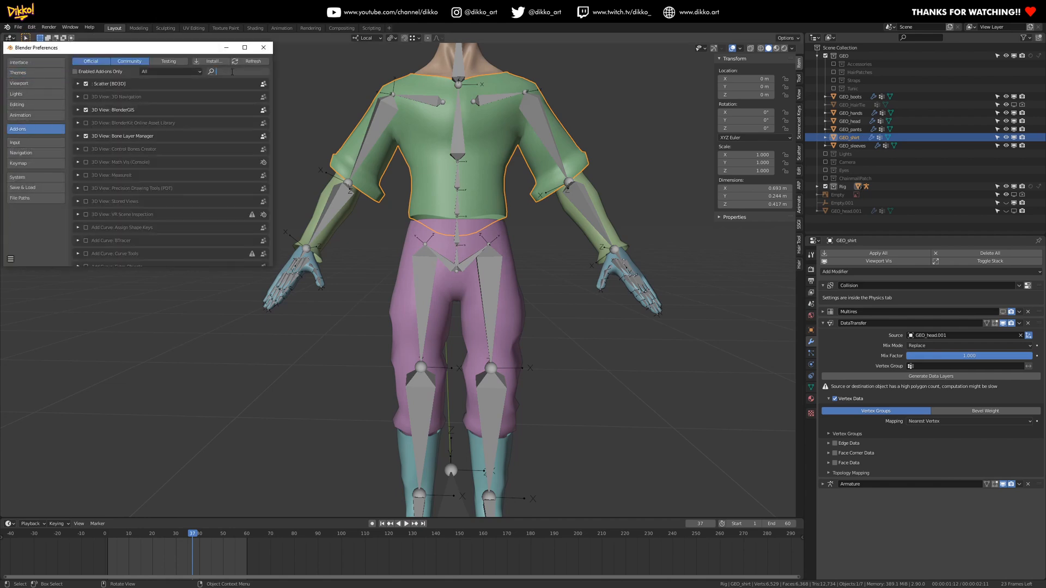
{"action": "type", "text": "copy"}
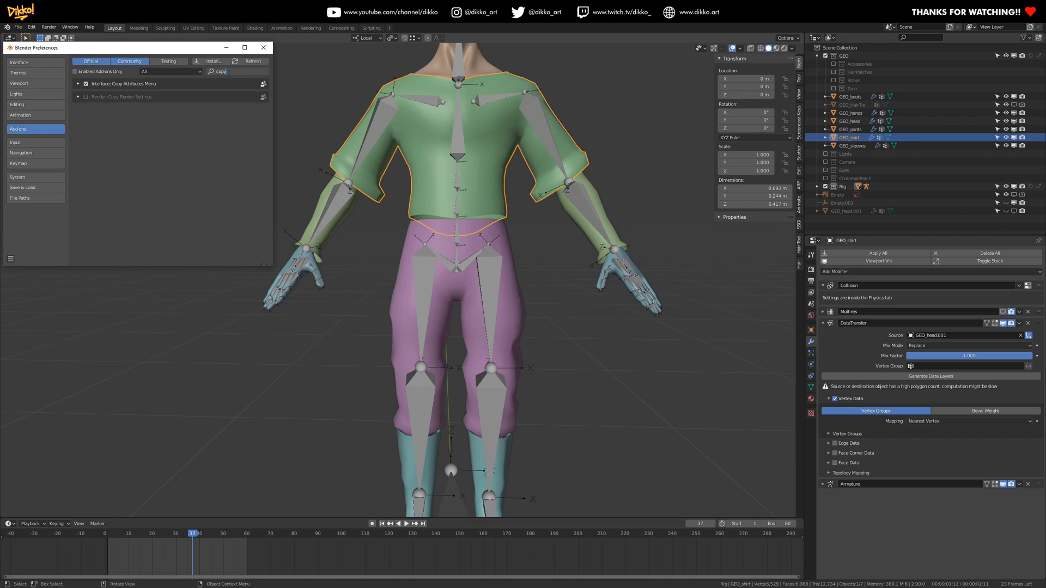
{"action": "left_click", "coordinate": [262, 47]}
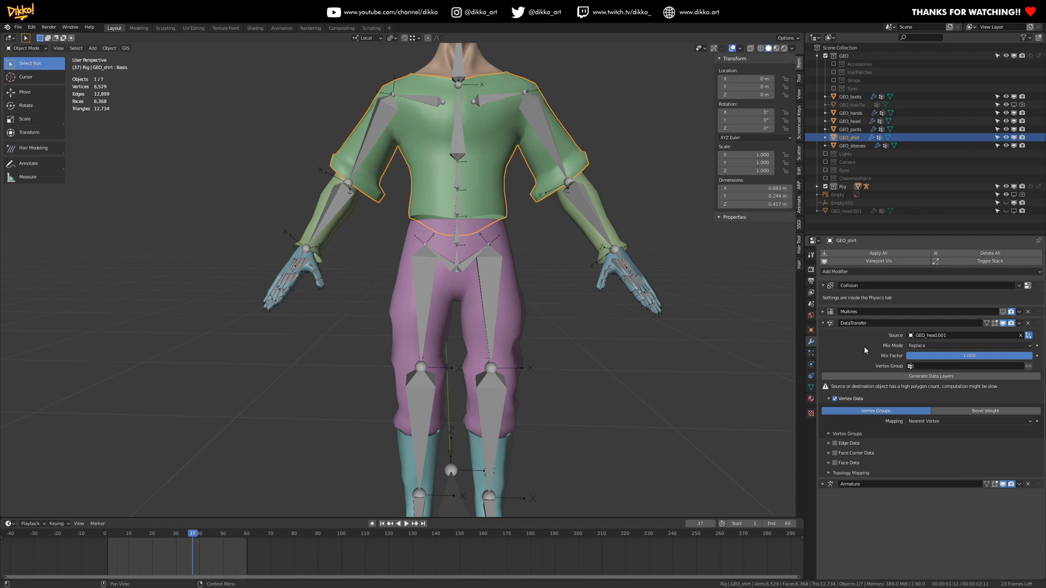
{"action": "left_click", "coordinate": [850, 128]}
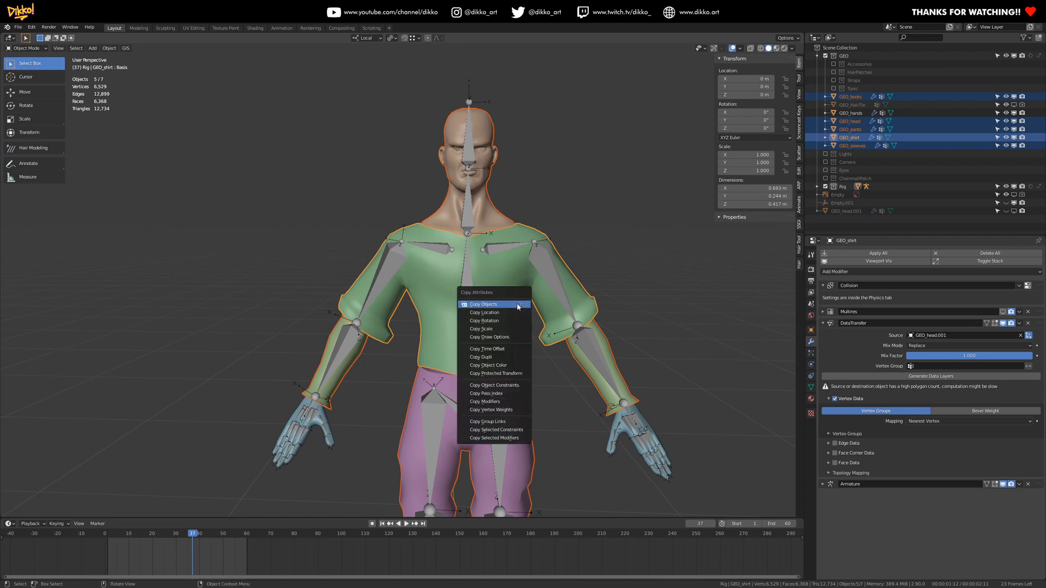
{"action": "mouse_move", "coordinate": [494, 439]}
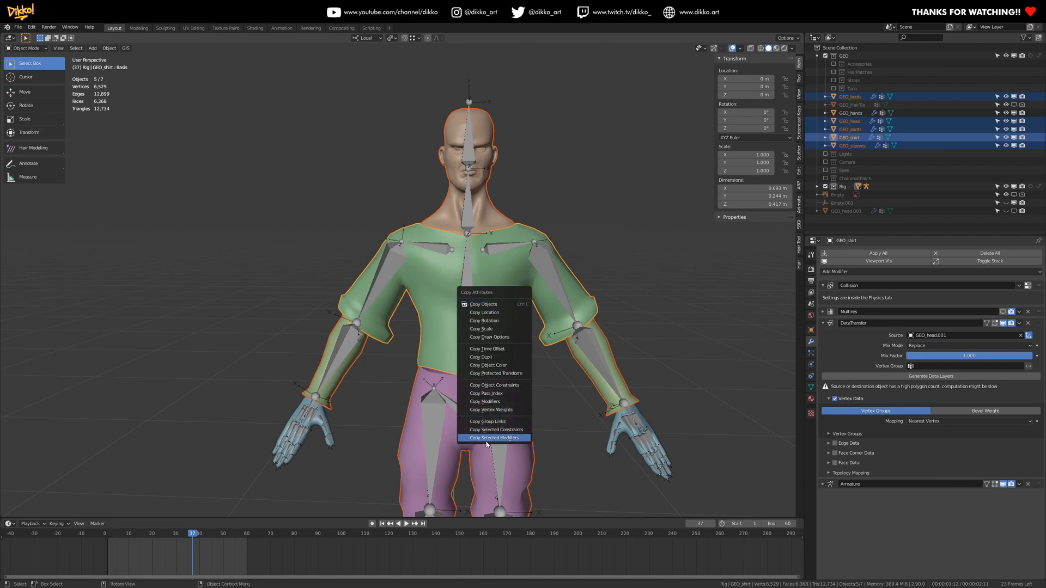
Copy only the shirt's DataTransfer modifier to the other selected clothing meshes.
{"action": "left_click", "coordinate": [494, 438]}
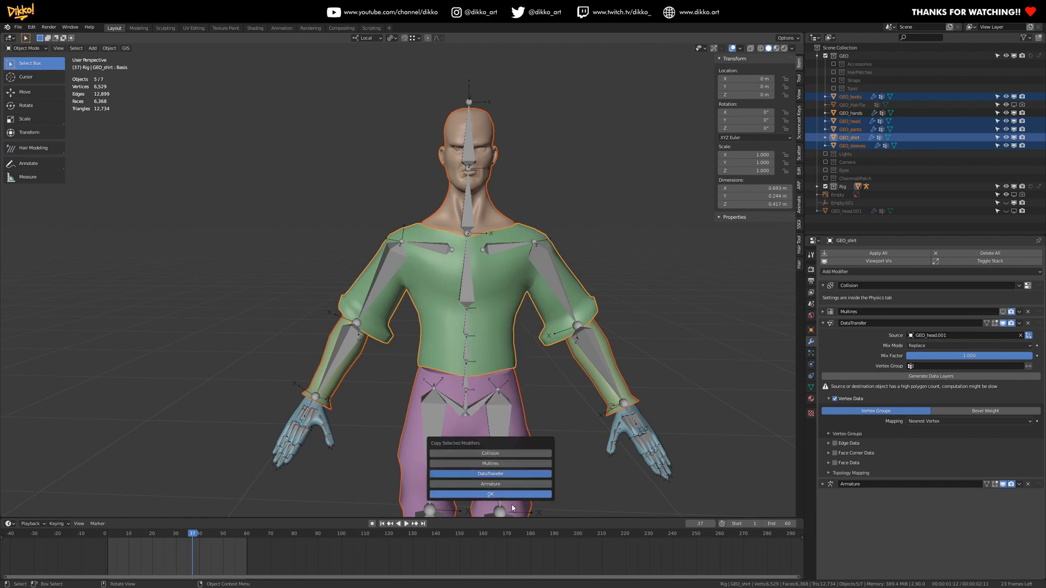
{"action": "left_click", "coordinate": [490, 494]}
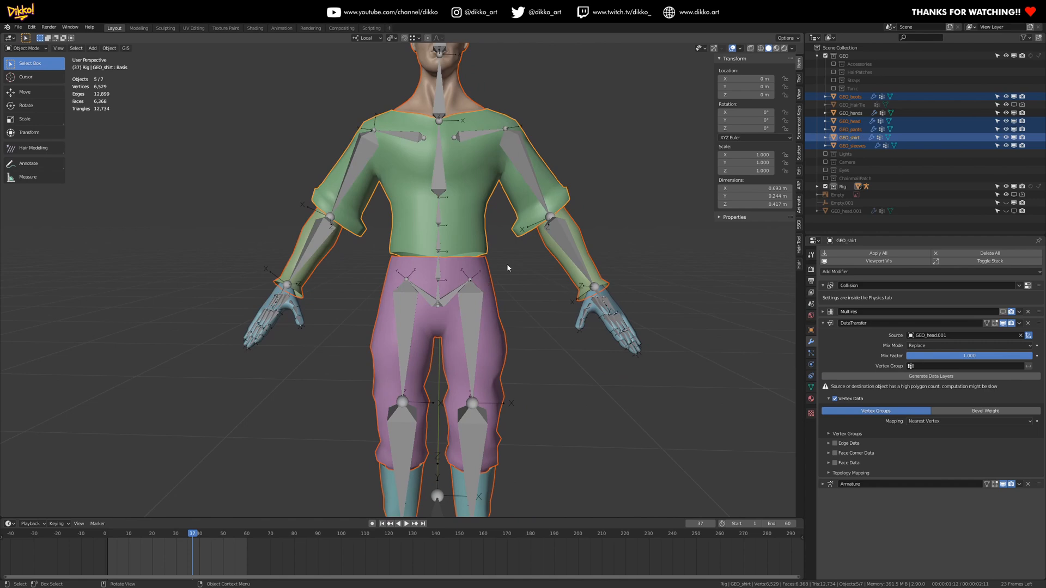
{"action": "left_click", "coordinate": [853, 146]}
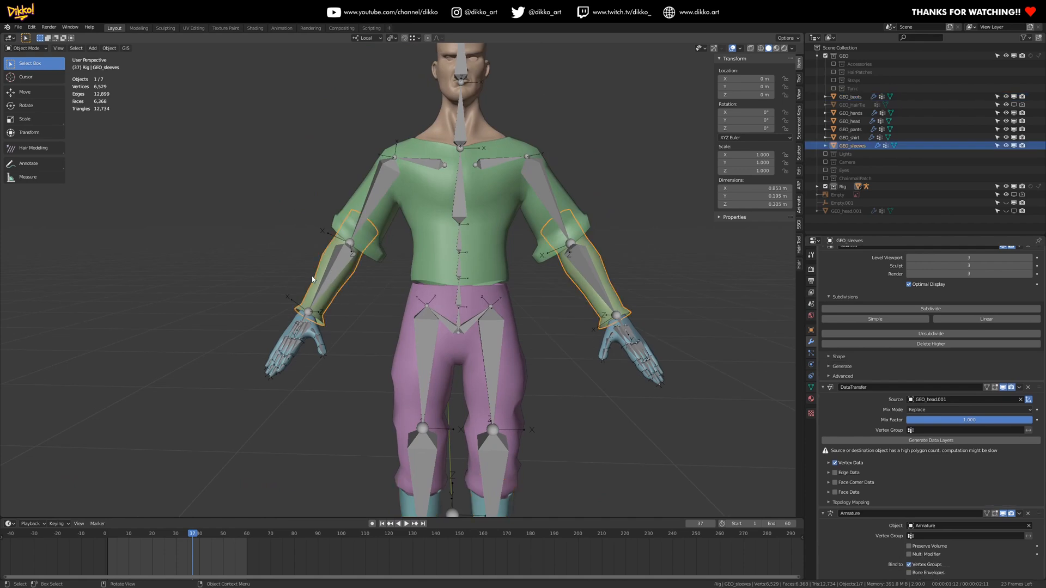
{"action": "left_click", "coordinate": [850, 121]}
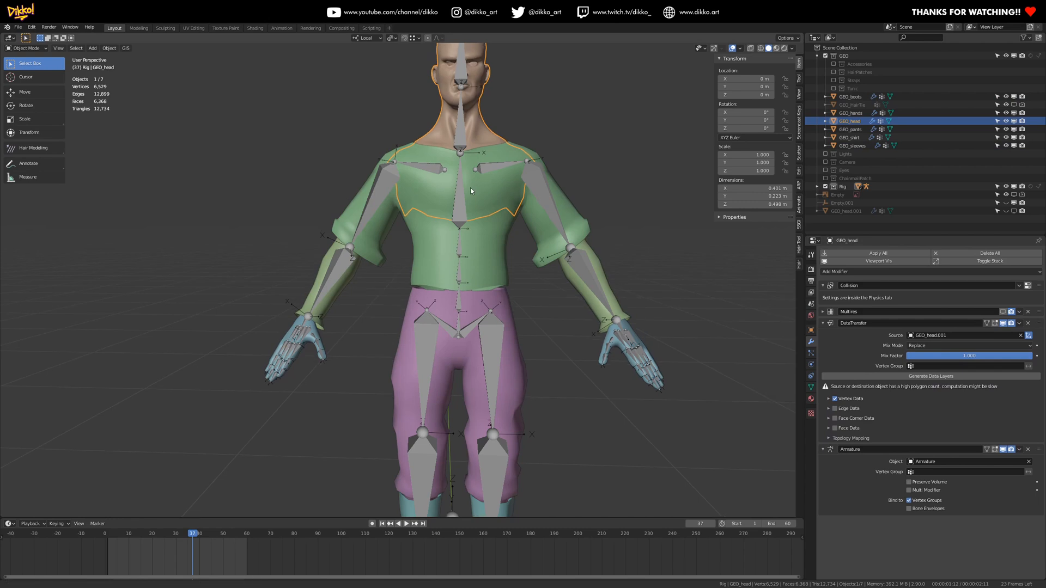
{"action": "left_click", "coordinate": [849, 137]}
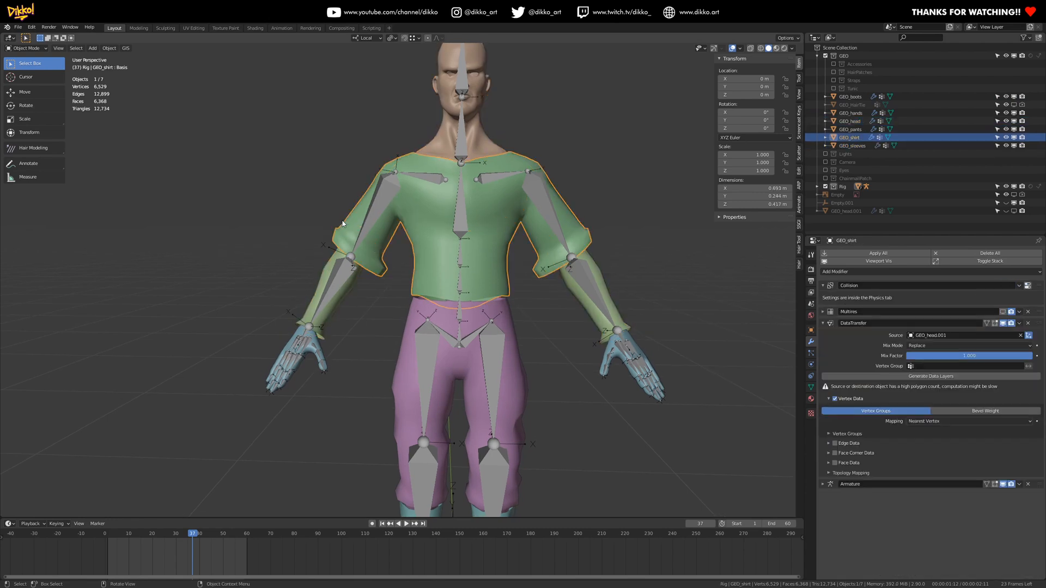
{"action": "left_click", "coordinate": [851, 121]}
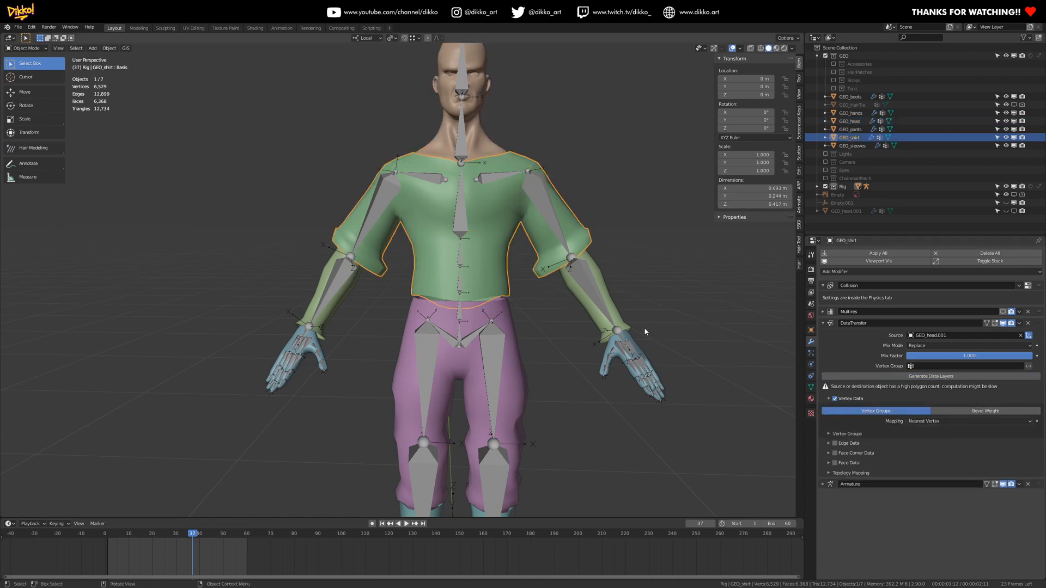
{"action": "left_click", "coordinate": [853, 145]}
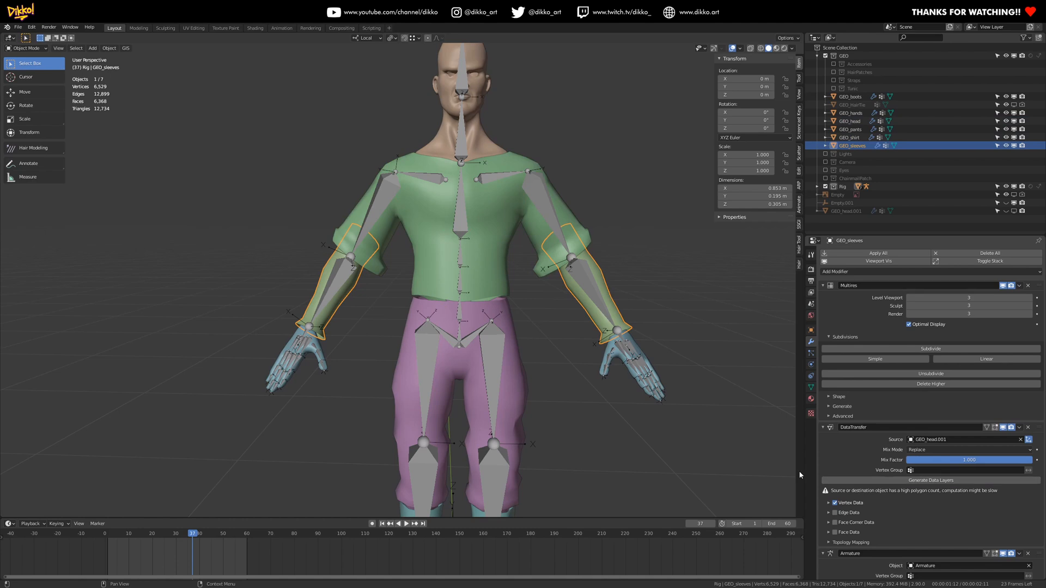
{"action": "left_click", "coordinate": [851, 128]}
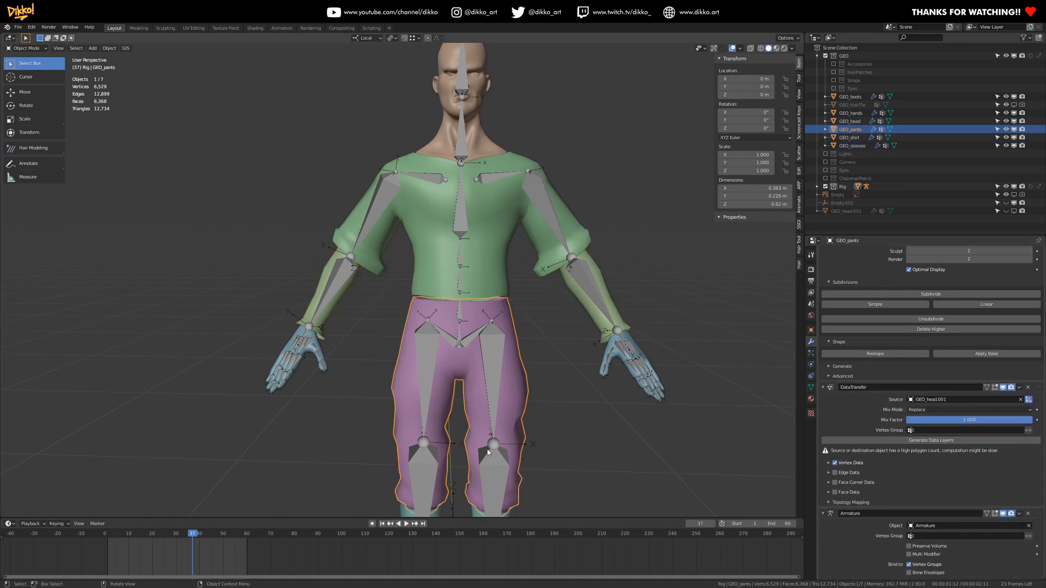
{"action": "left_click", "coordinate": [851, 95]}
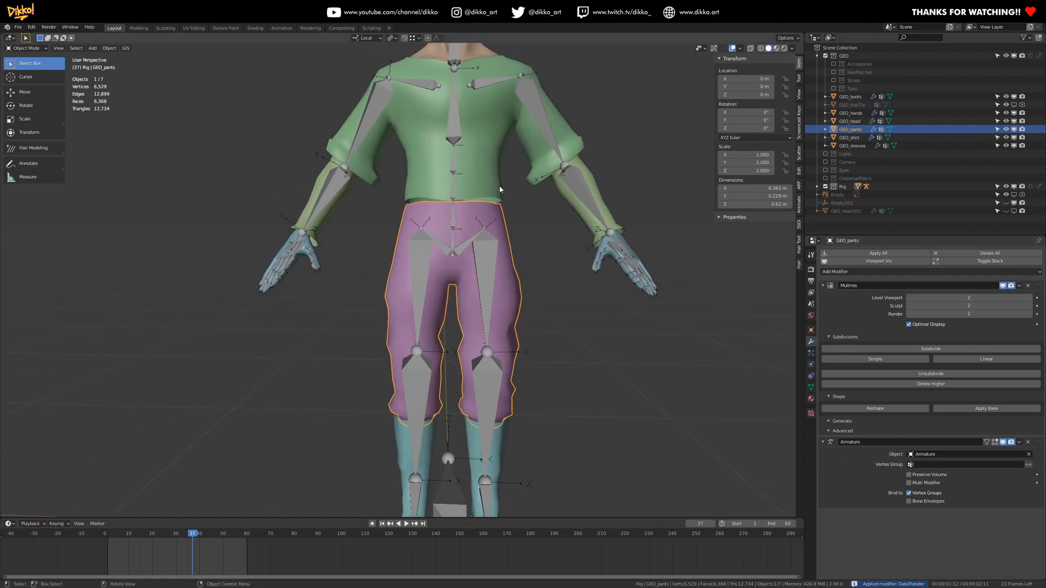
Select the shirt, sleeves, then head in the Outliner to review their modifiers.
{"action": "left_click", "coordinate": [850, 138]}
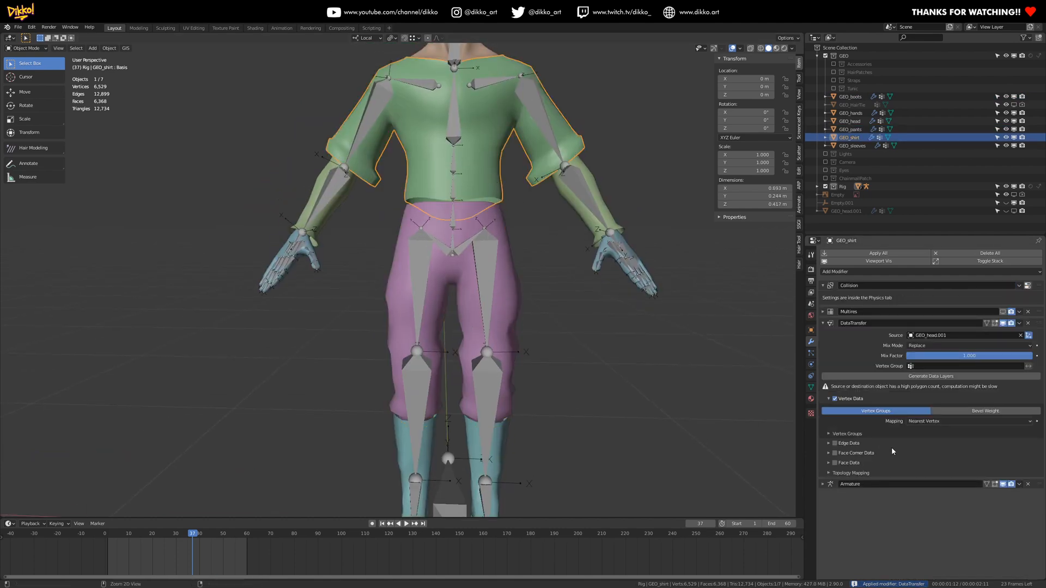
{"action": "left_click", "coordinate": [852, 146]}
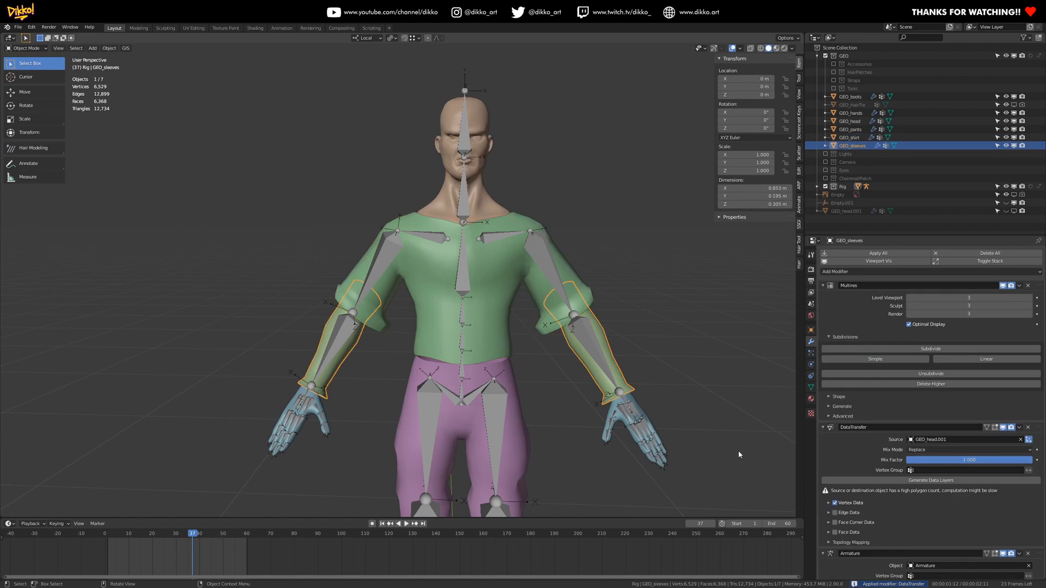
{"action": "left_click", "coordinate": [852, 121]}
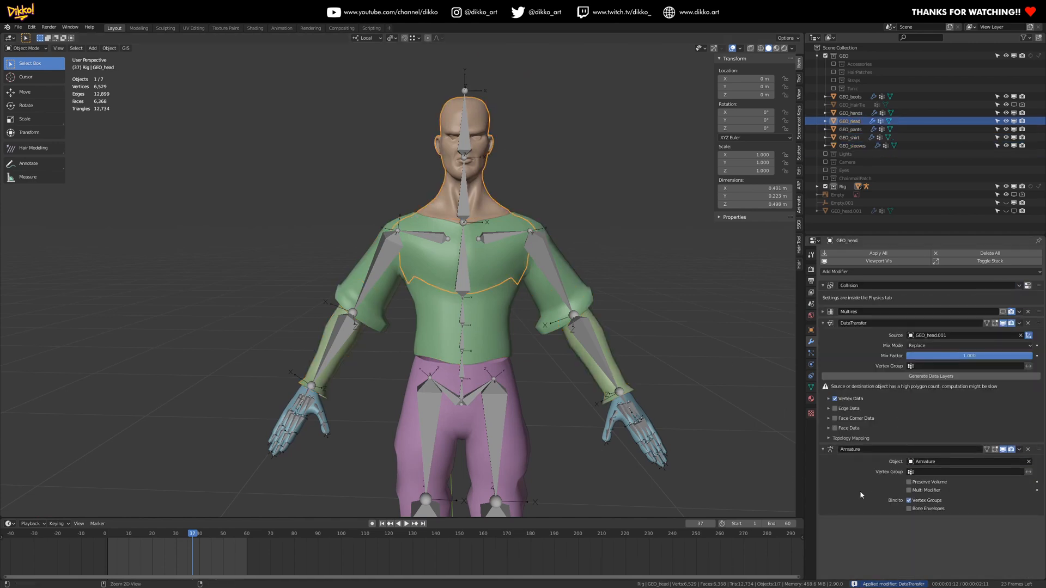
{"action": "left_click", "coordinate": [1028, 323]}
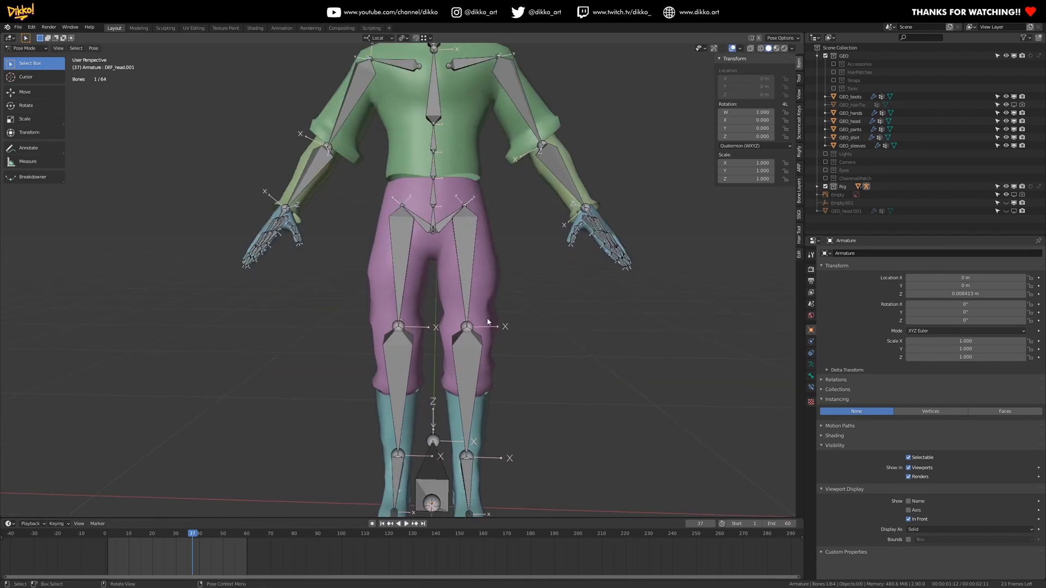
Rotate a bone of the character's armature to test how the clothing deforms.
{"action": "left_click_drag", "start_coordinate": [436, 327], "coordinate": [410, 430]}
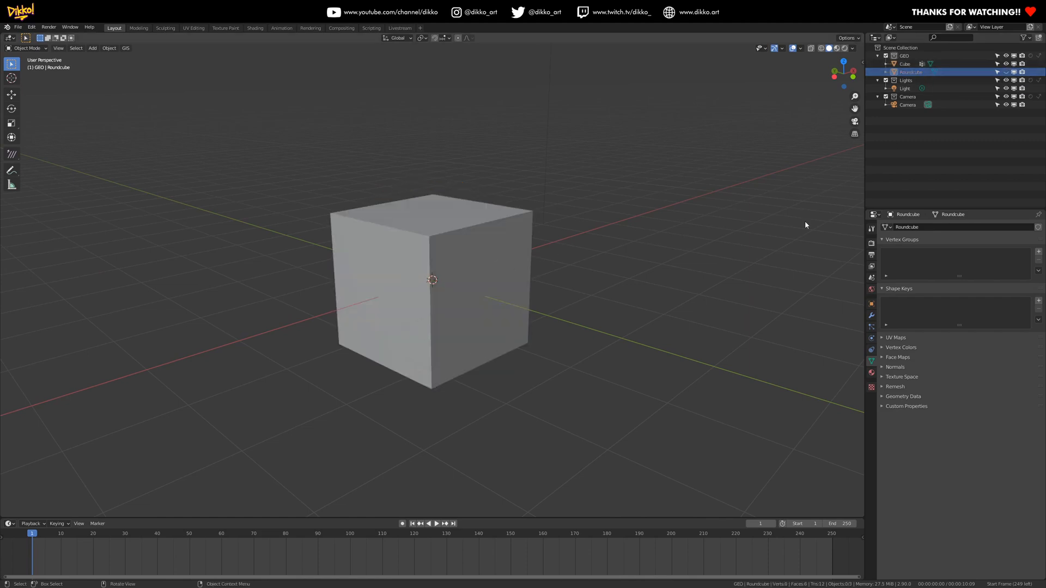
Select the Cube and view its vertex group weights in Weight Paint mode.
{"action": "left_click", "coordinate": [905, 63]}
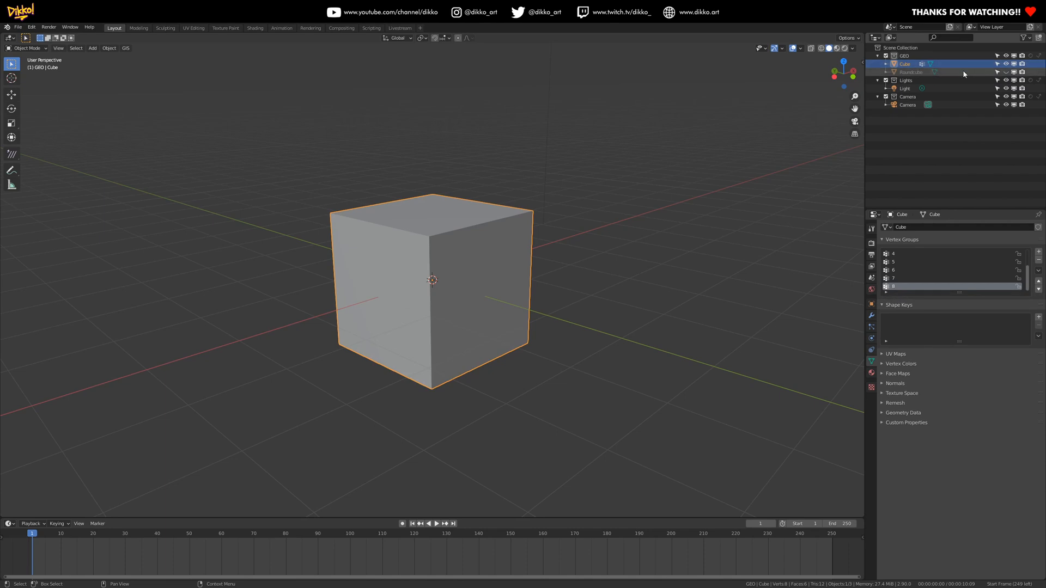
{"action": "left_click", "coordinate": [911, 72]}
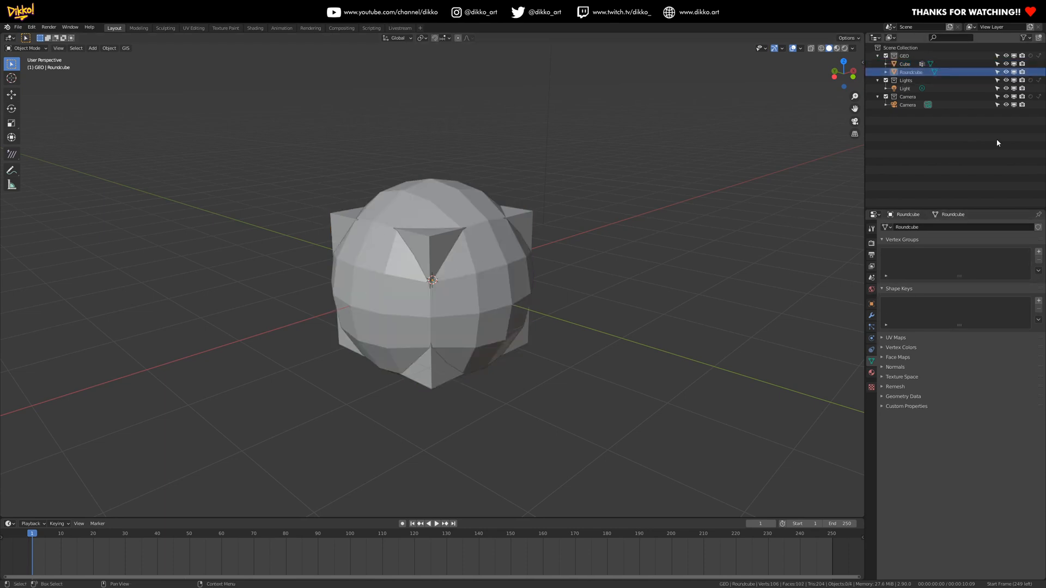
{"action": "left_click", "coordinate": [906, 65]}
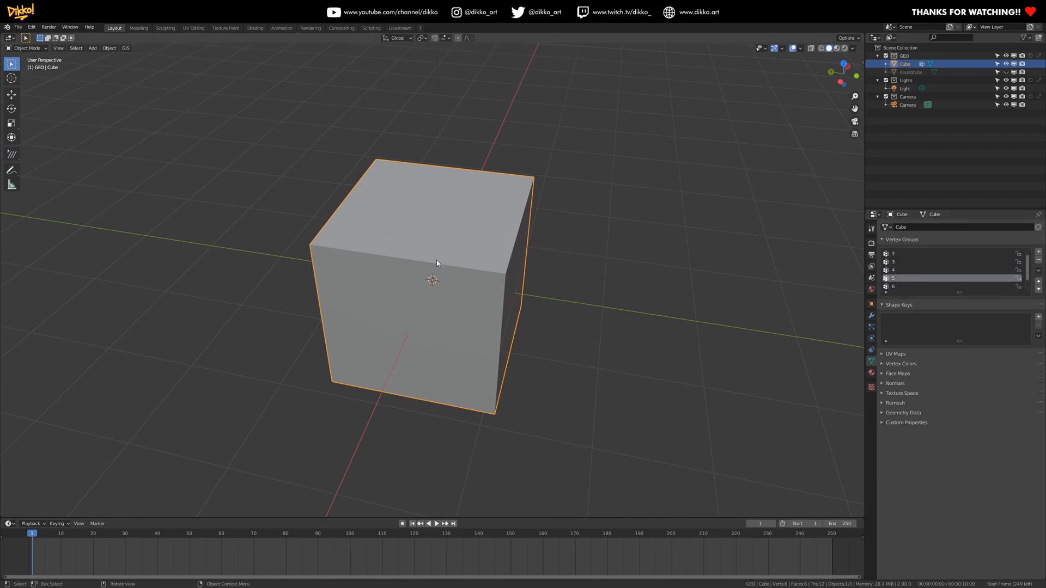
{"action": "left_click", "coordinate": [27, 48]}
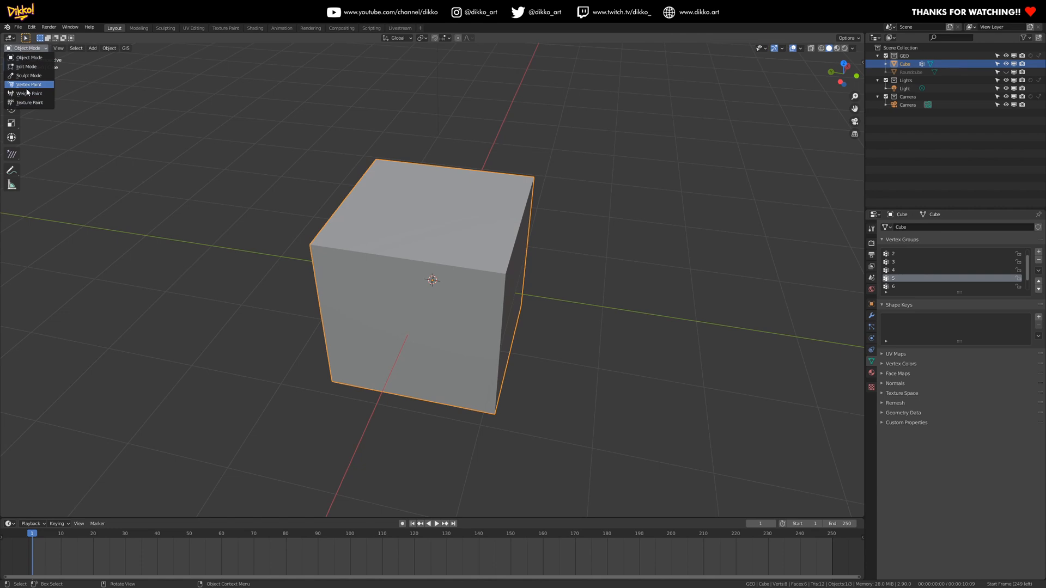
{"action": "left_click", "coordinate": [30, 93]}
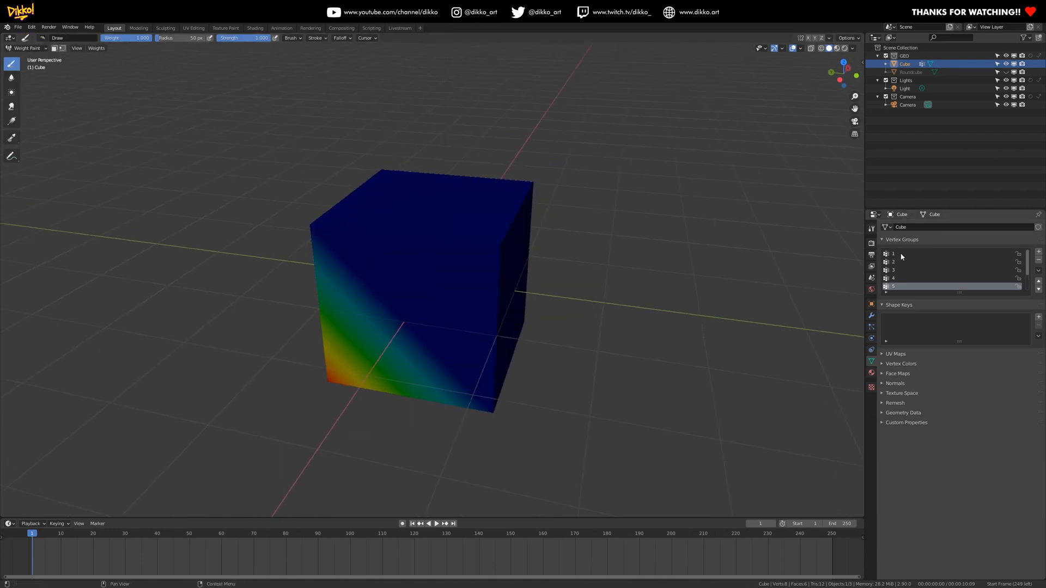
{"action": "left_click", "coordinate": [894, 270]}
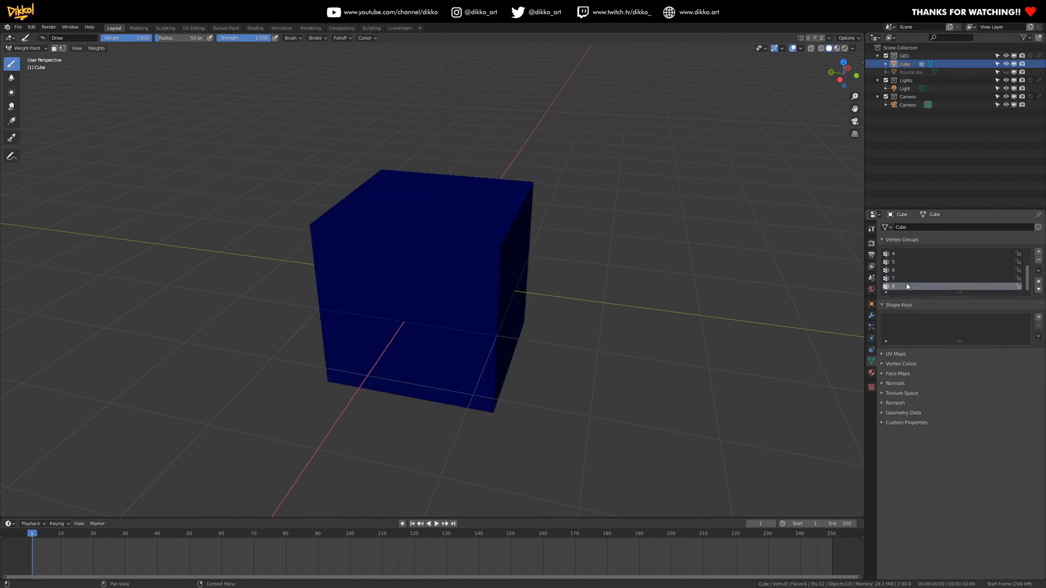
Return to Object Mode and unhide the Roundcube sphere in the Outliner.
{"action": "left_click", "coordinate": [27, 48]}
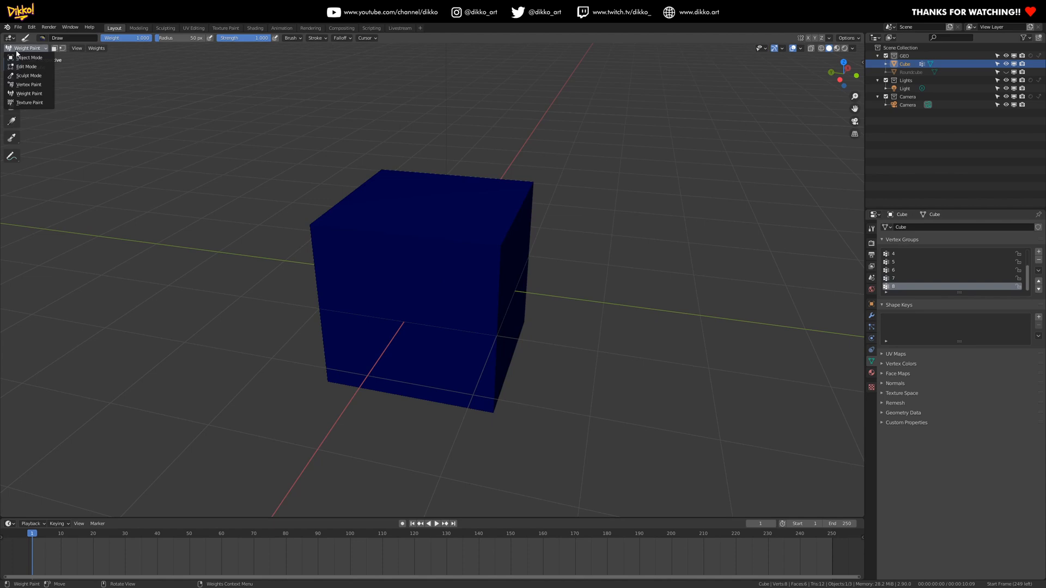
{"action": "left_click", "coordinate": [30, 57]}
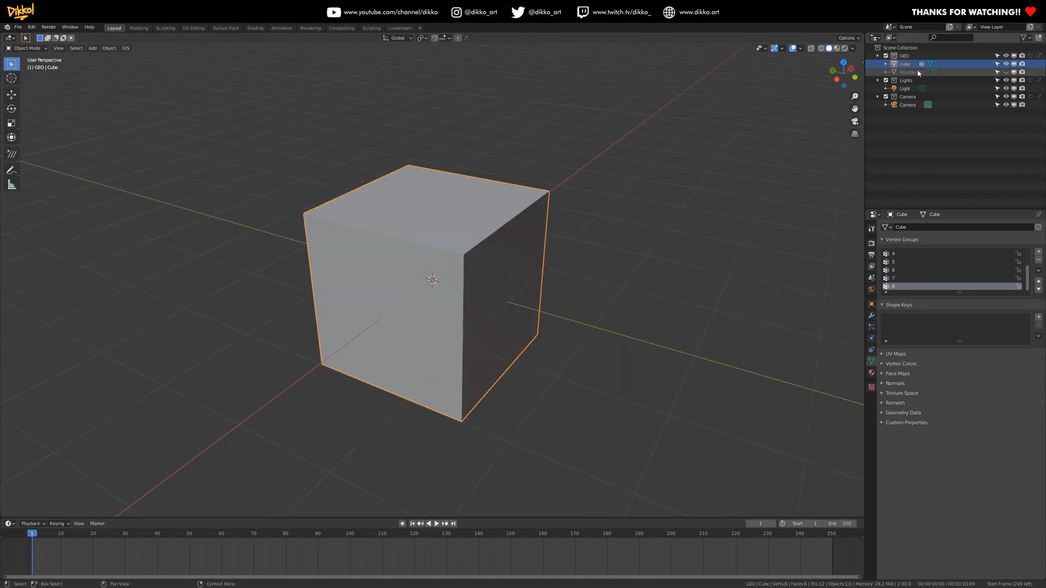
{"action": "left_click", "coordinate": [909, 72]}
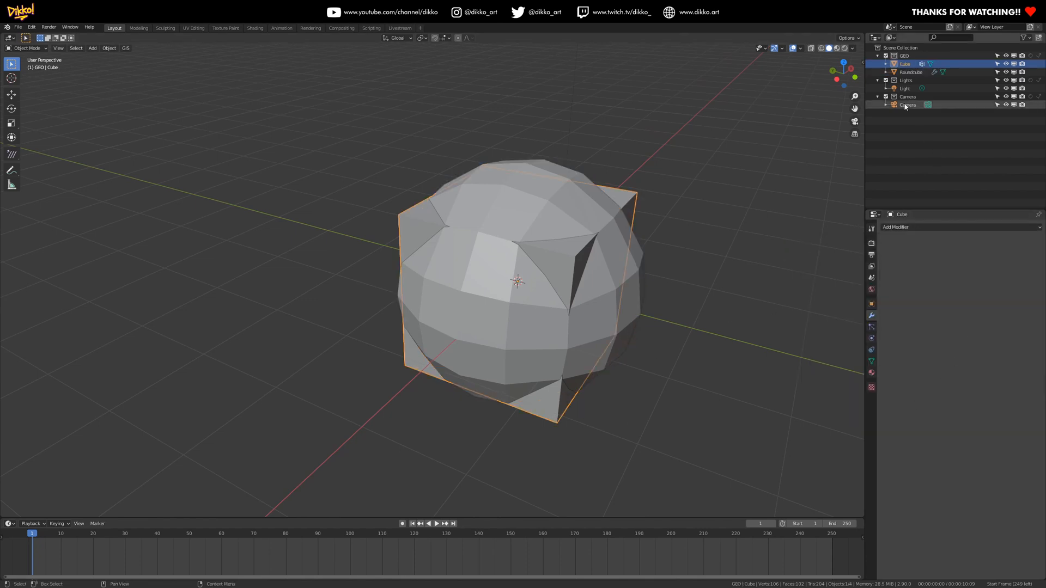
Add a Data Transfer modifier to Roundcube, sourcing Cube's vertex groups.
{"action": "left_click", "coordinate": [911, 71]}
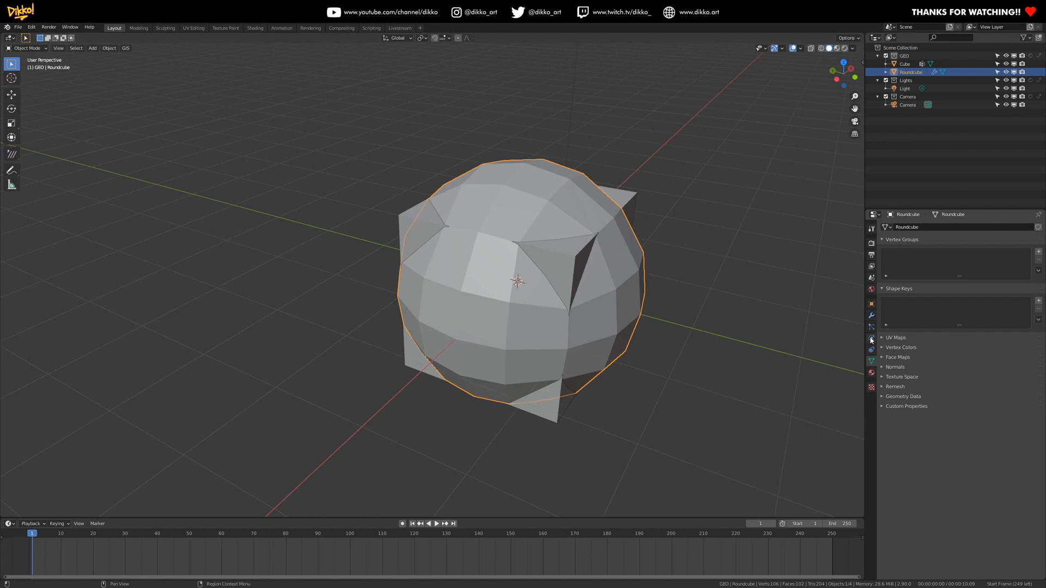
{"action": "left_click", "coordinate": [872, 314]}
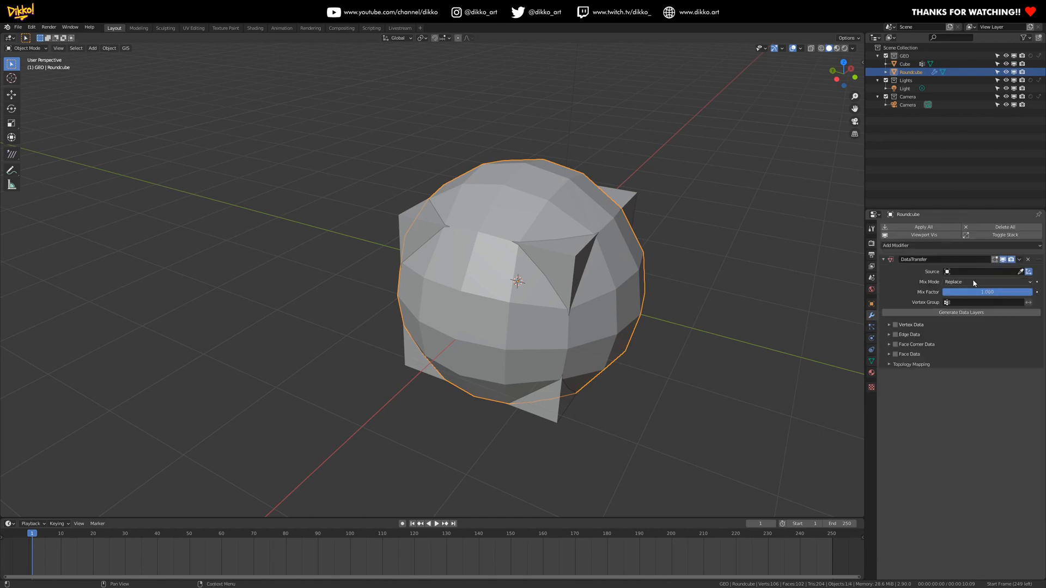
{"action": "left_click", "coordinate": [1020, 272]}
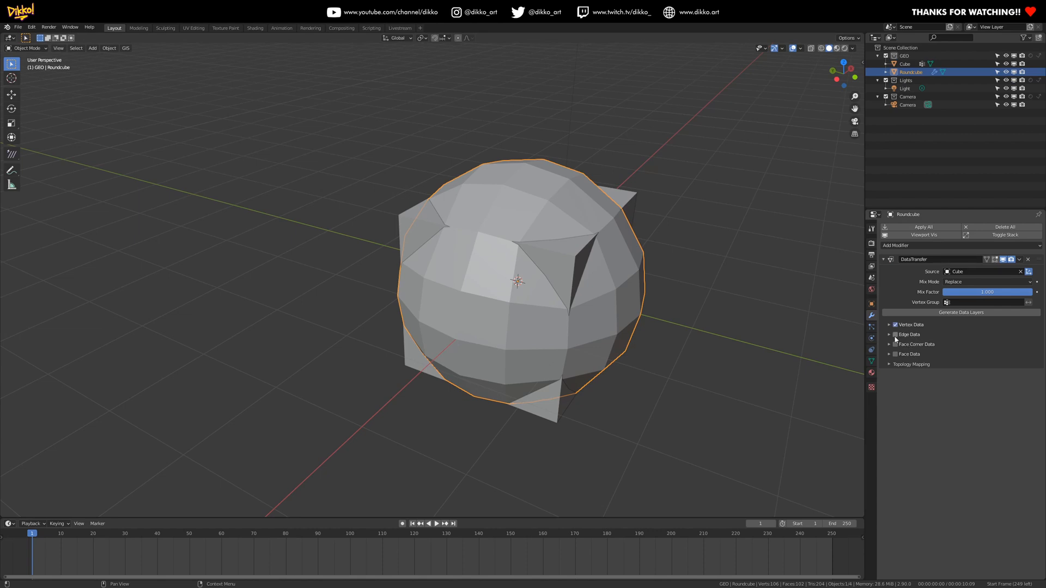
{"action": "left_click", "coordinate": [894, 325]}
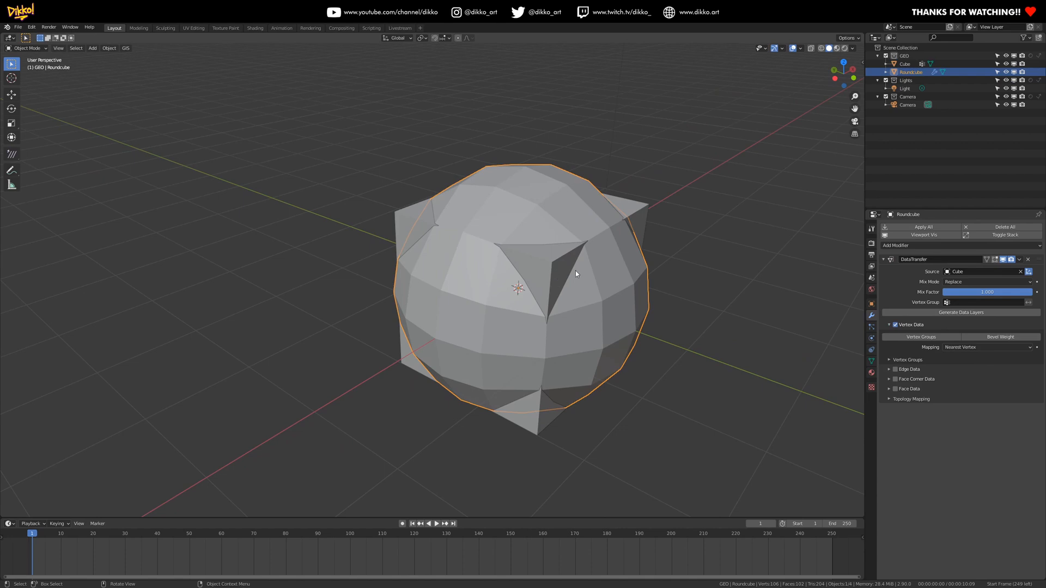
{"action": "mouse_move", "coordinate": [517, 229]}
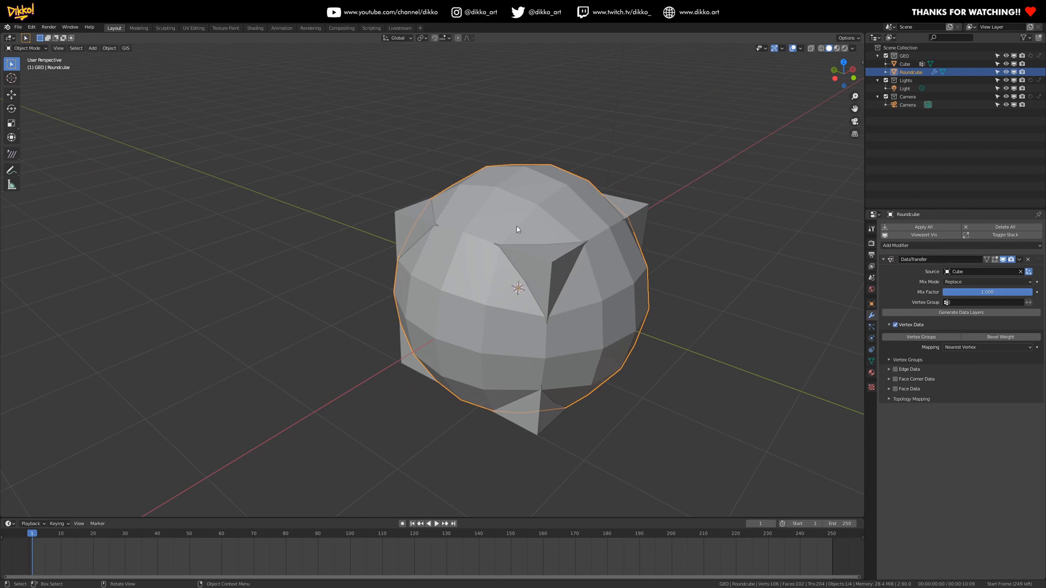
{"action": "mouse_move", "coordinate": [555, 266]}
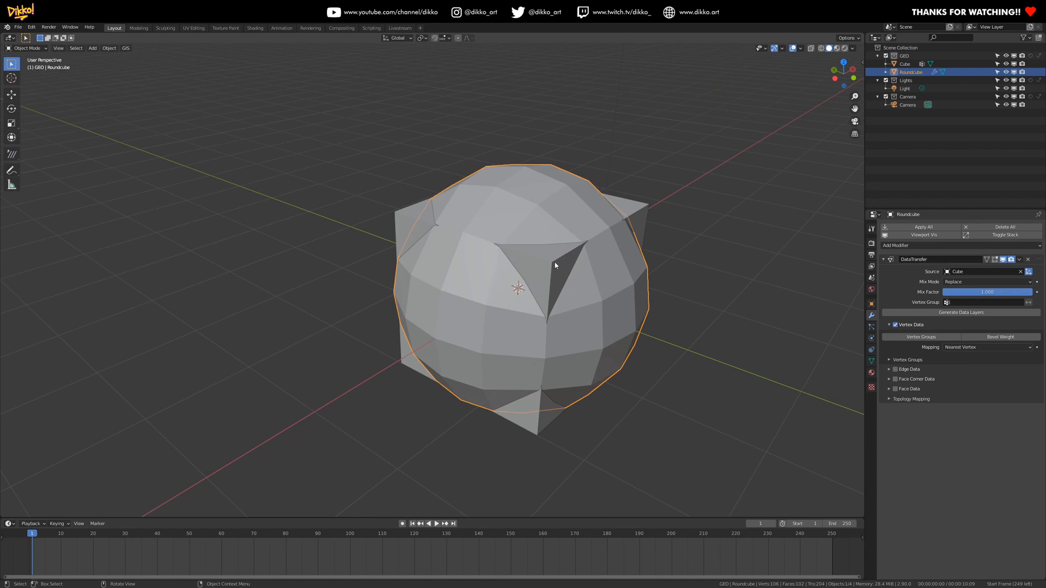
{"action": "mouse_move", "coordinate": [644, 216]}
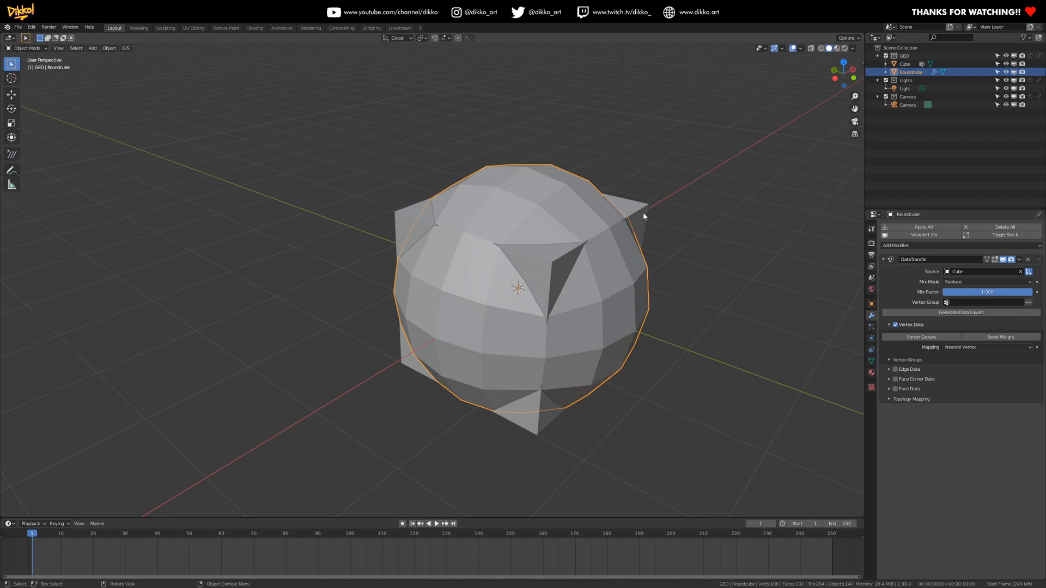
{"action": "left_click", "coordinate": [921, 336]}
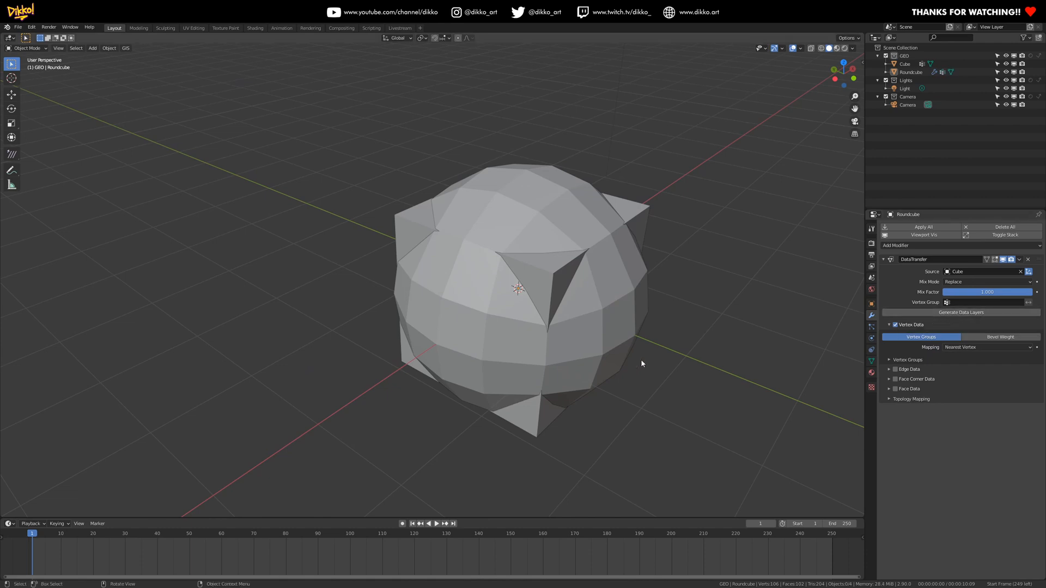
Reselect Roundcube and check its transferred vertex groups in the Object Data tab.
{"action": "left_click", "coordinate": [521, 288]}
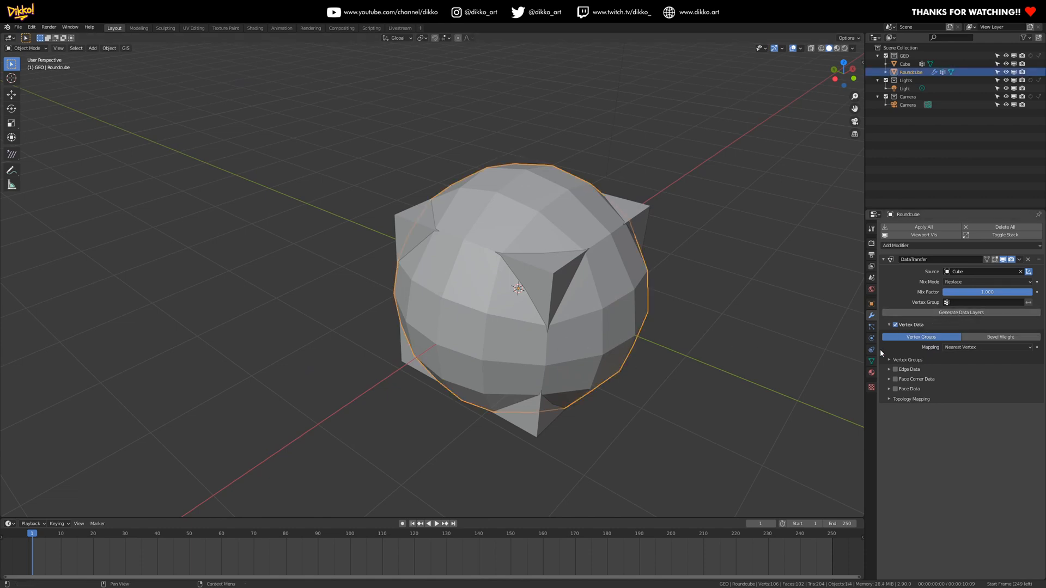
{"action": "left_click", "coordinate": [871, 349]}
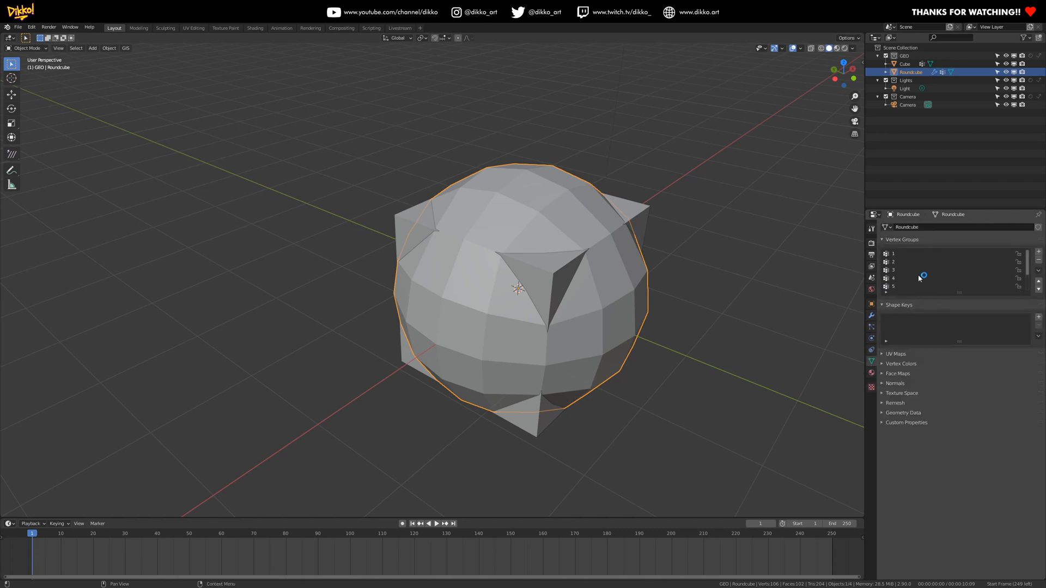
{"action": "left_click", "coordinate": [871, 315]}
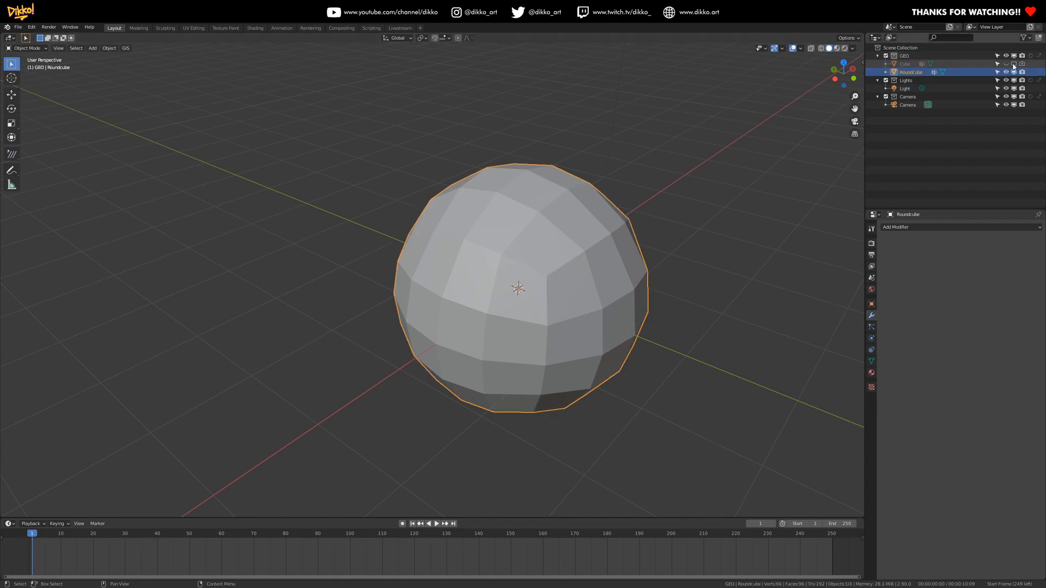
Toggle the Cube's visibility so only the Roundcube sphere remains shown.
{"action": "left_click", "coordinate": [27, 47]}
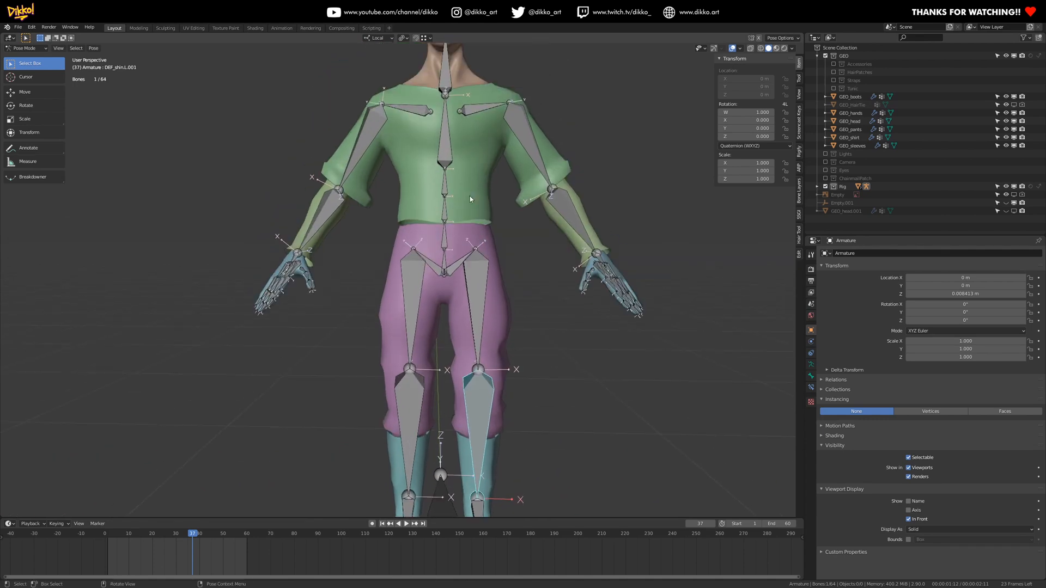
{"action": "mouse_move", "coordinate": [497, 370]}
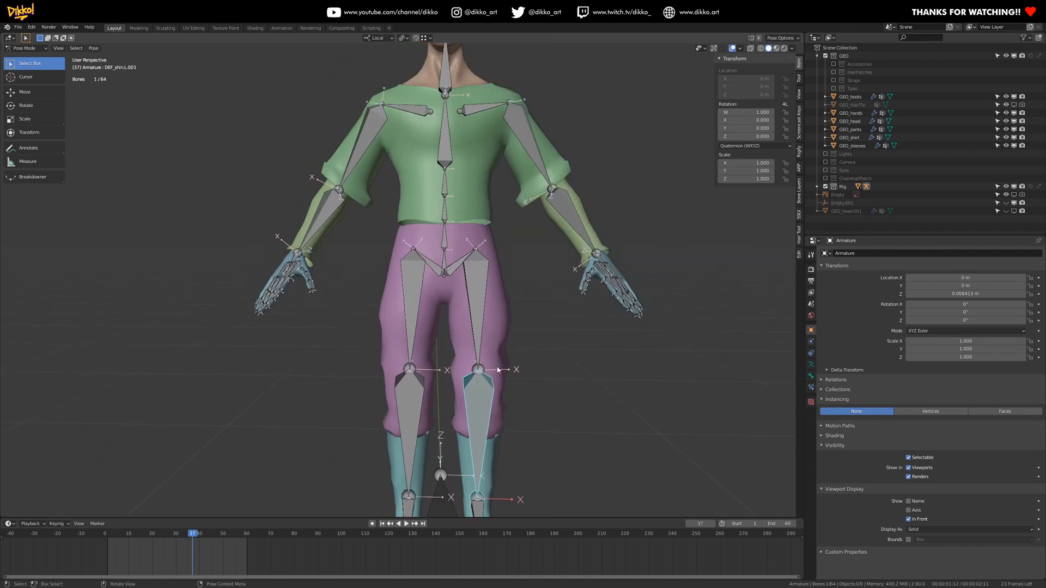